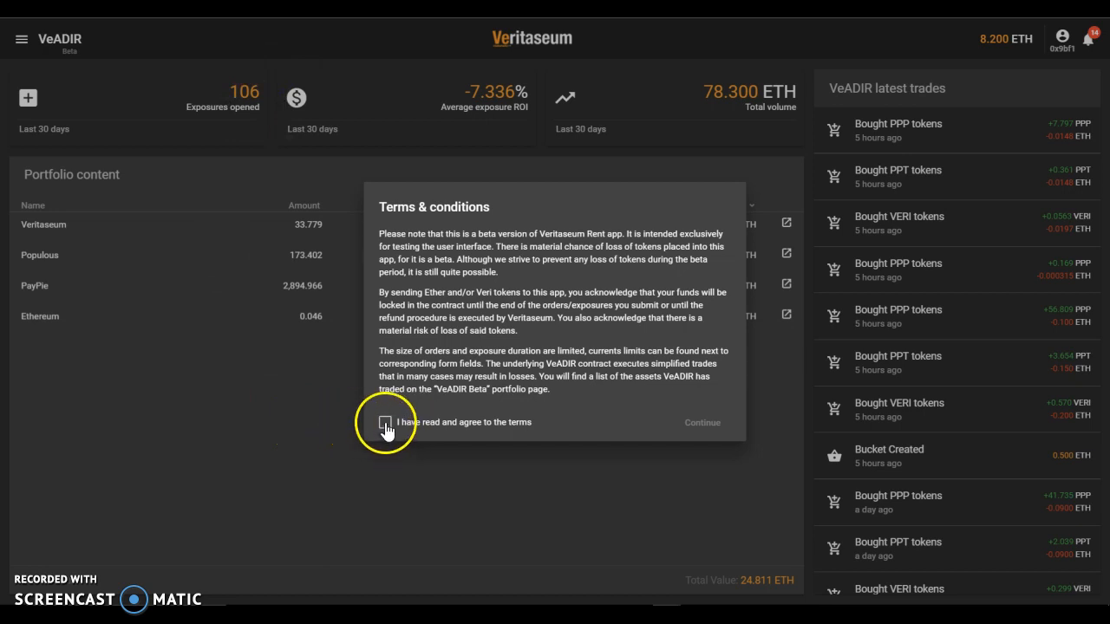
Accept the beta terms and conditions to reach the portfolio dashboard
left_click(702, 423)
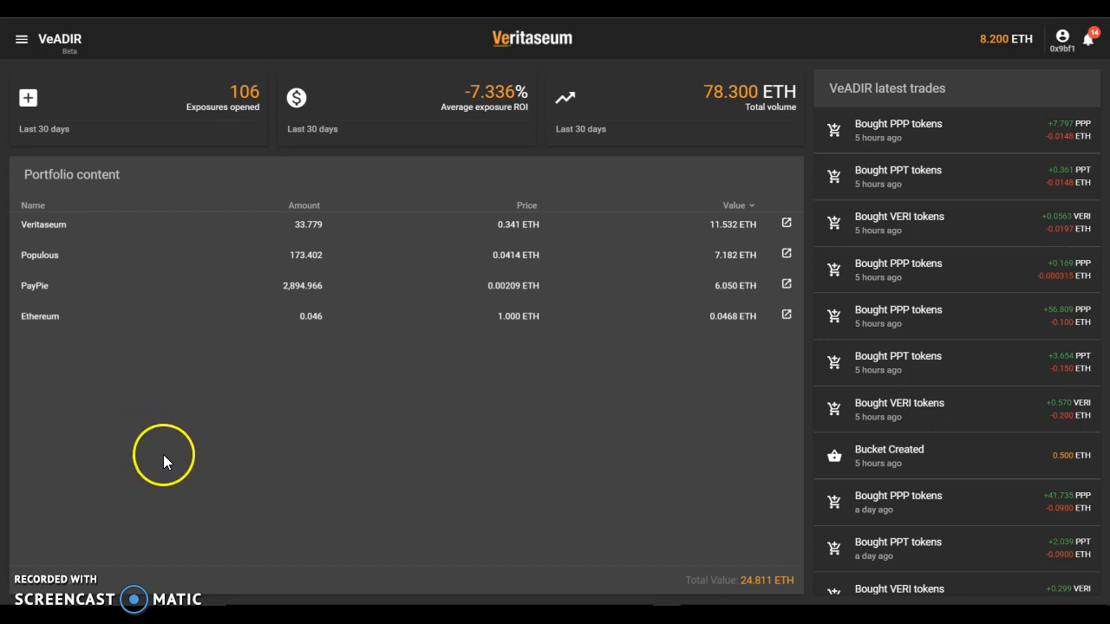
mouse_move(853, 41)
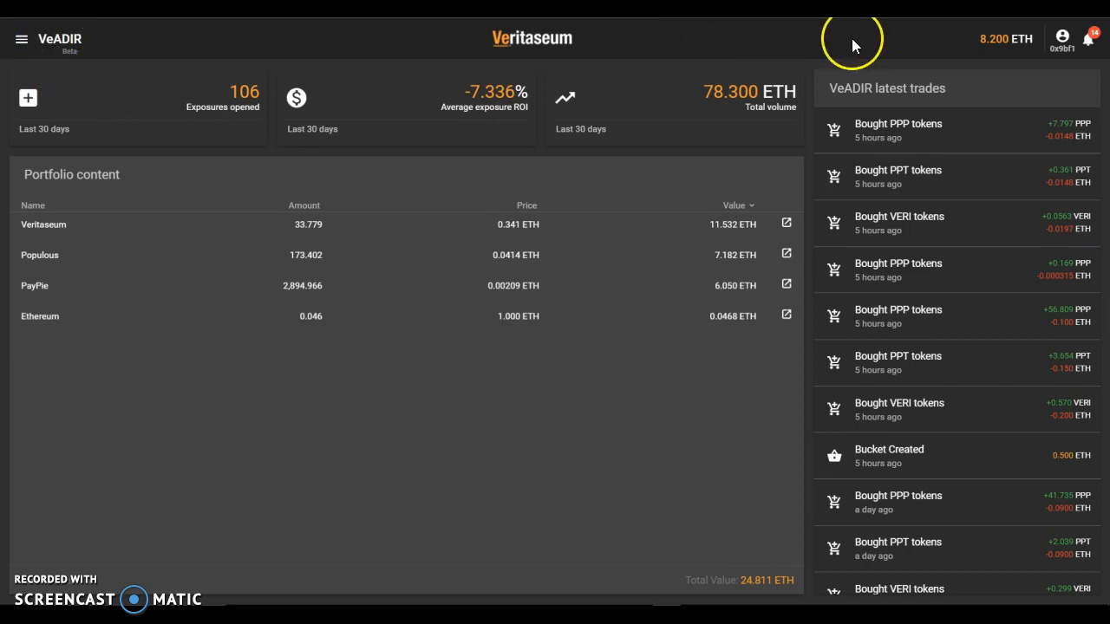
mouse_move(86, 49)
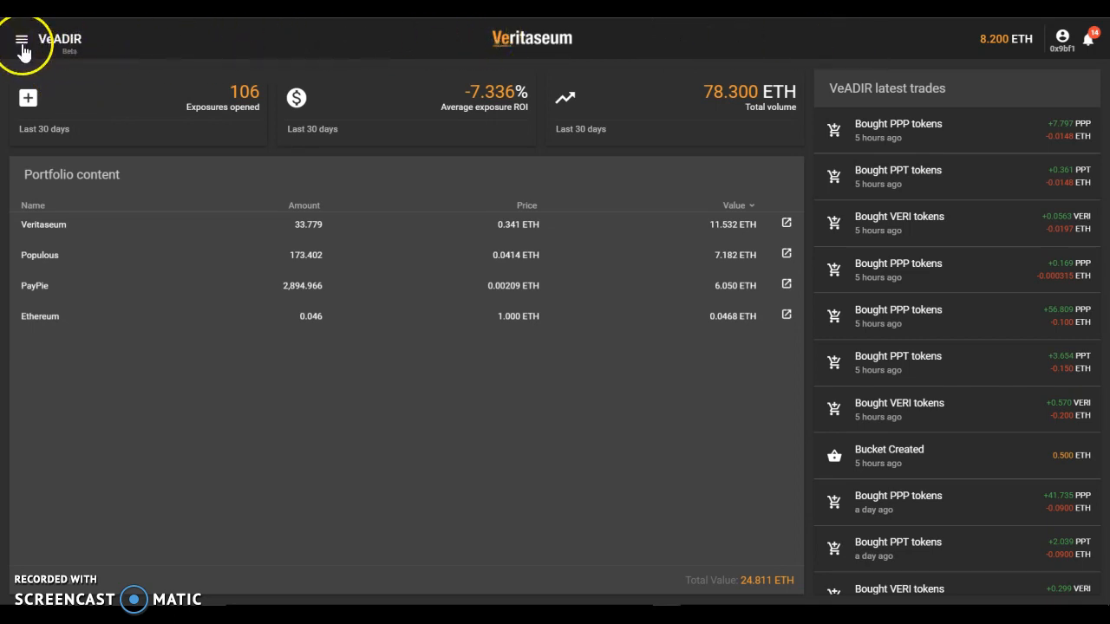
left_click(21, 40)
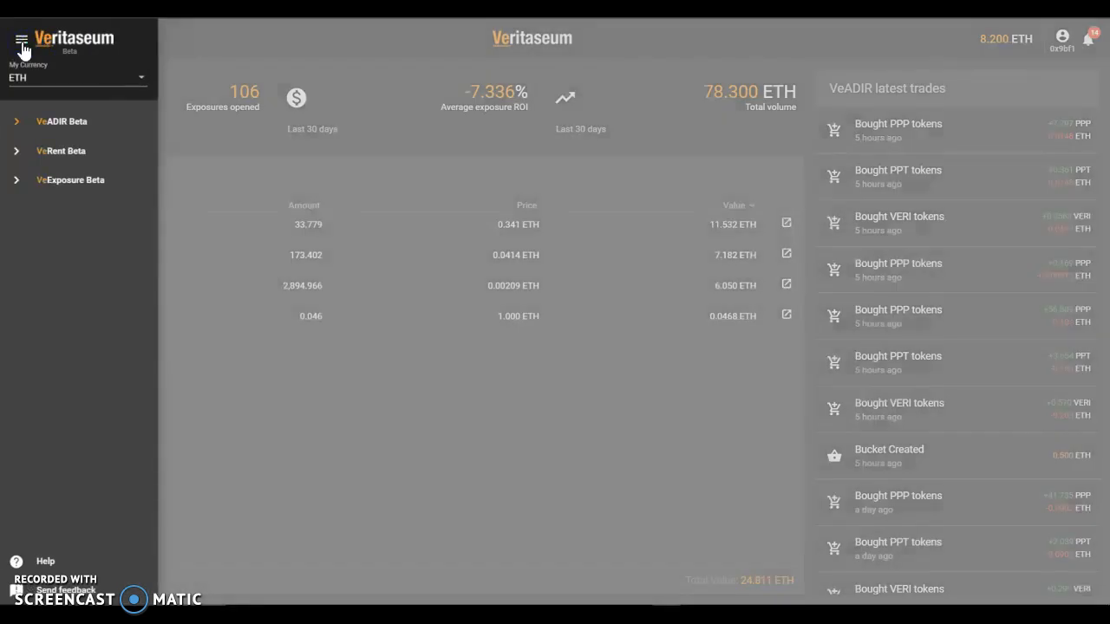
left_click(21, 38)
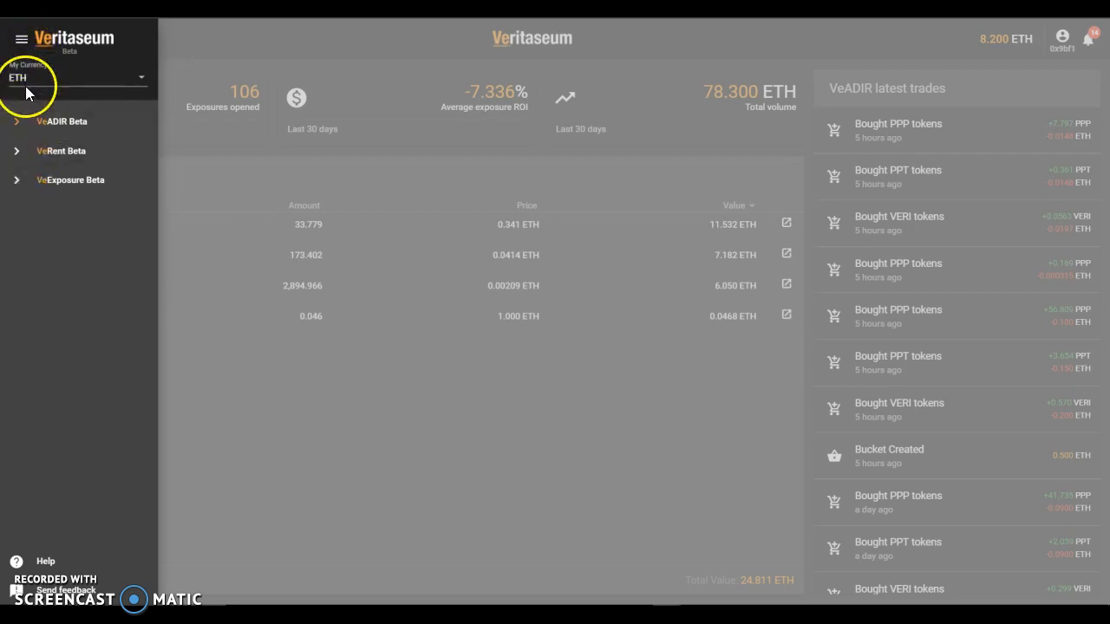
left_click(21, 38)
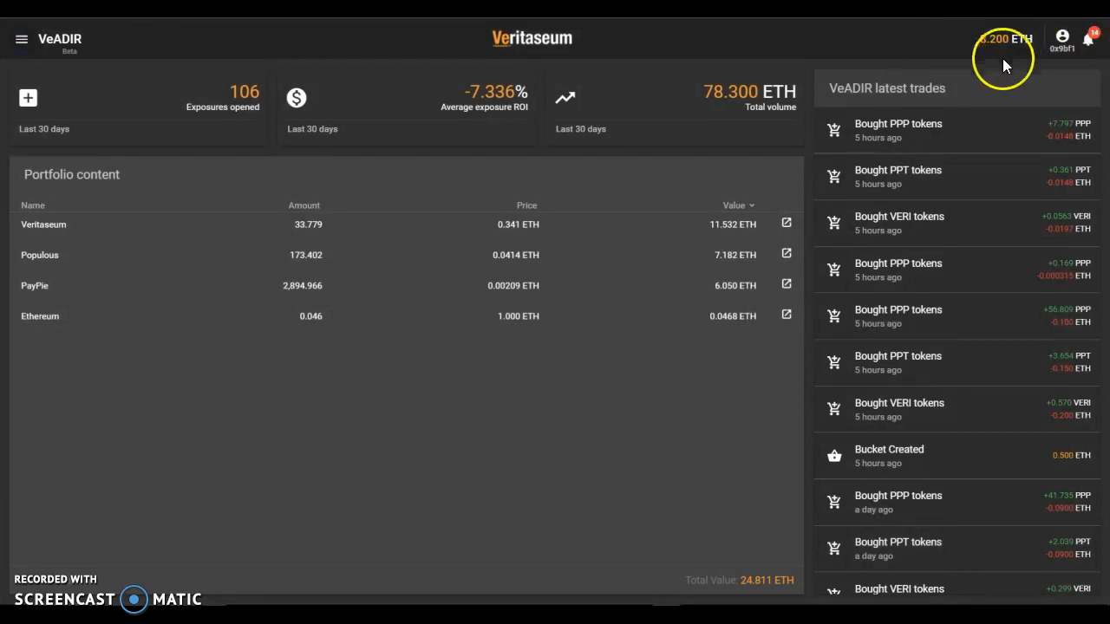
mouse_move(998, 69)
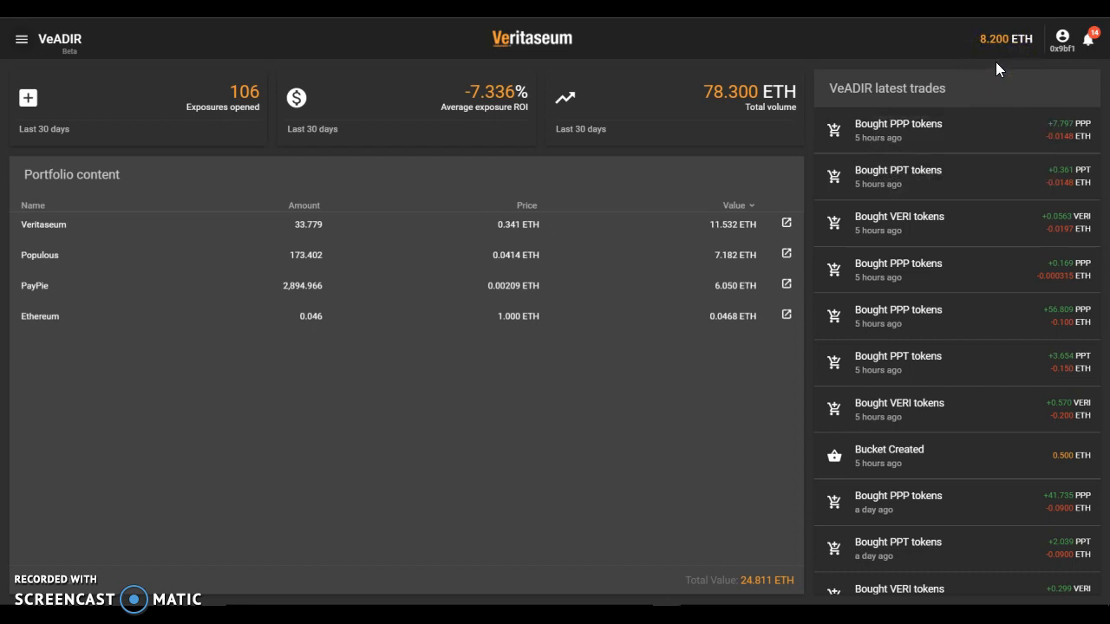
mouse_move(1005, 66)
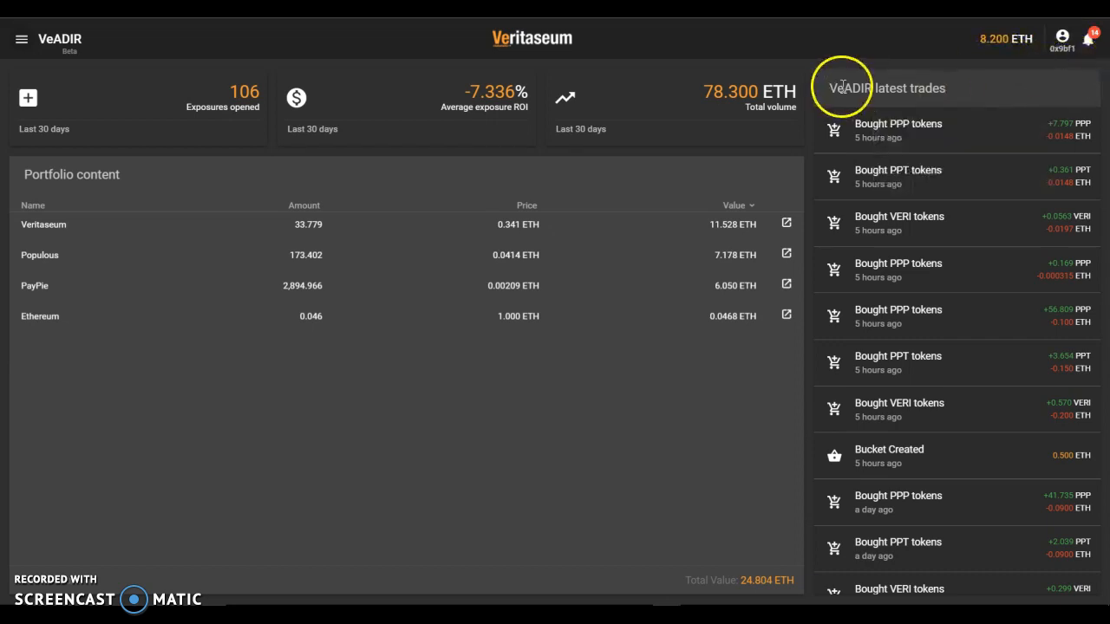
mouse_move(794, 56)
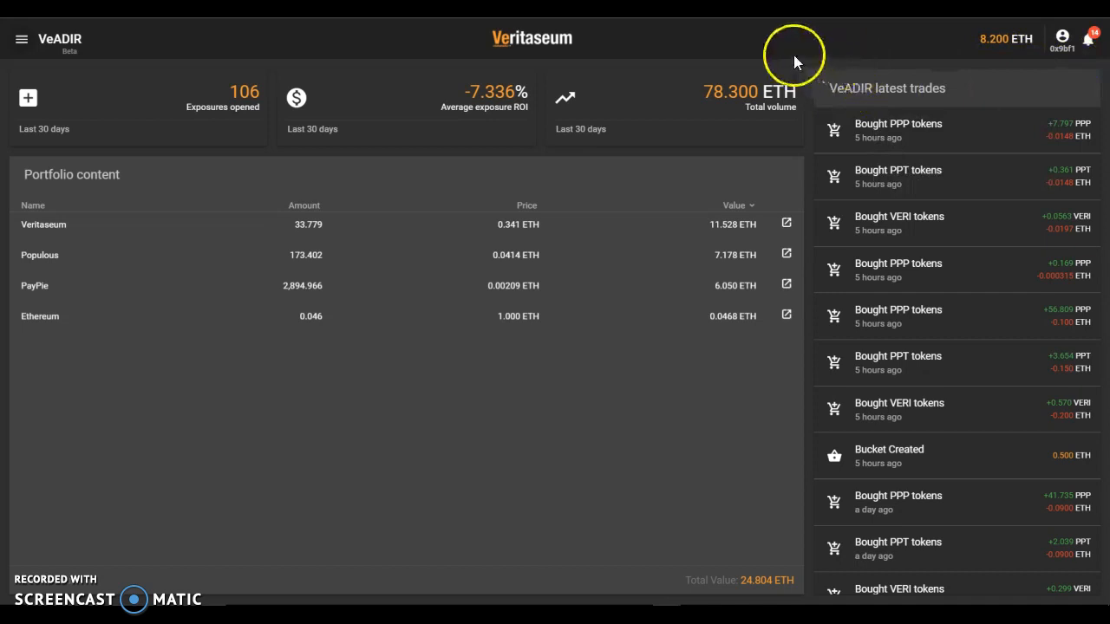
mouse_move(742, 65)
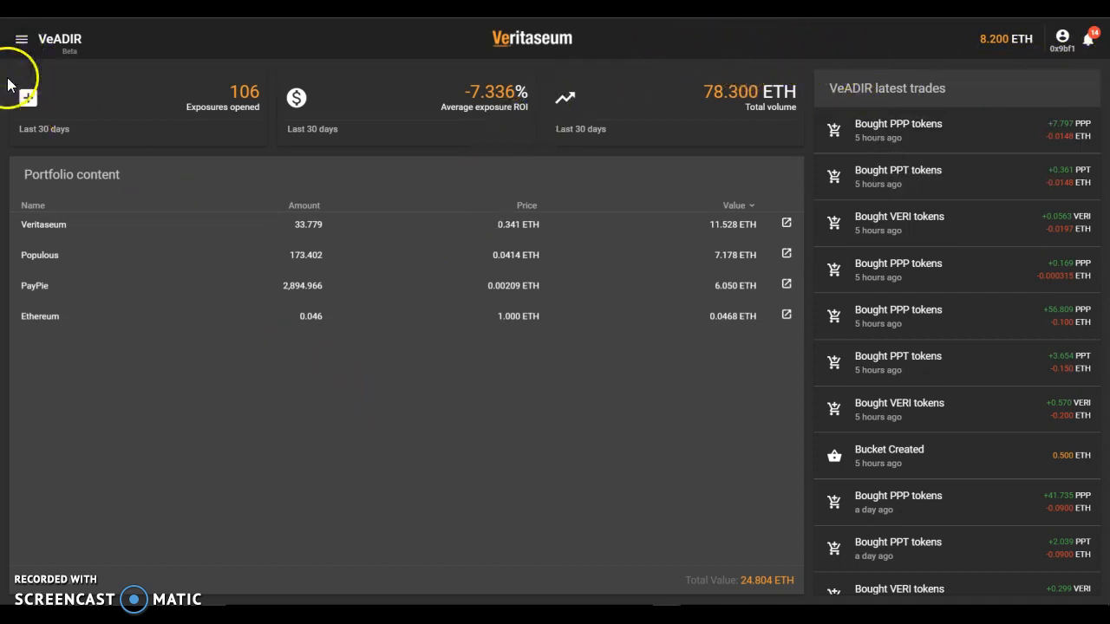
mouse_move(194, 172)
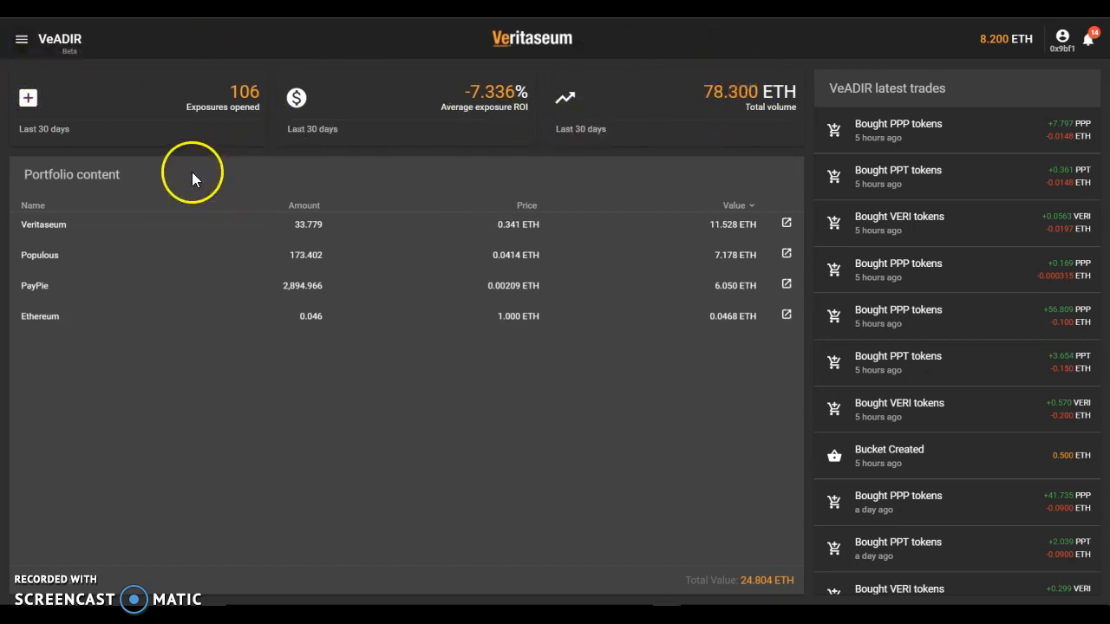
mouse_move(78, 149)
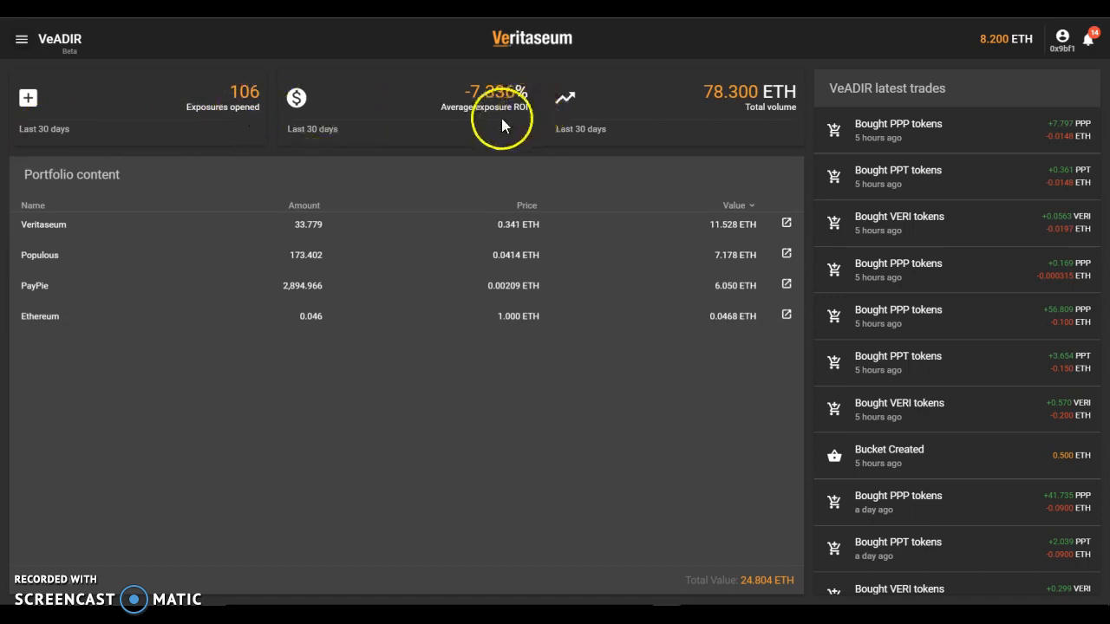
mouse_move(465, 132)
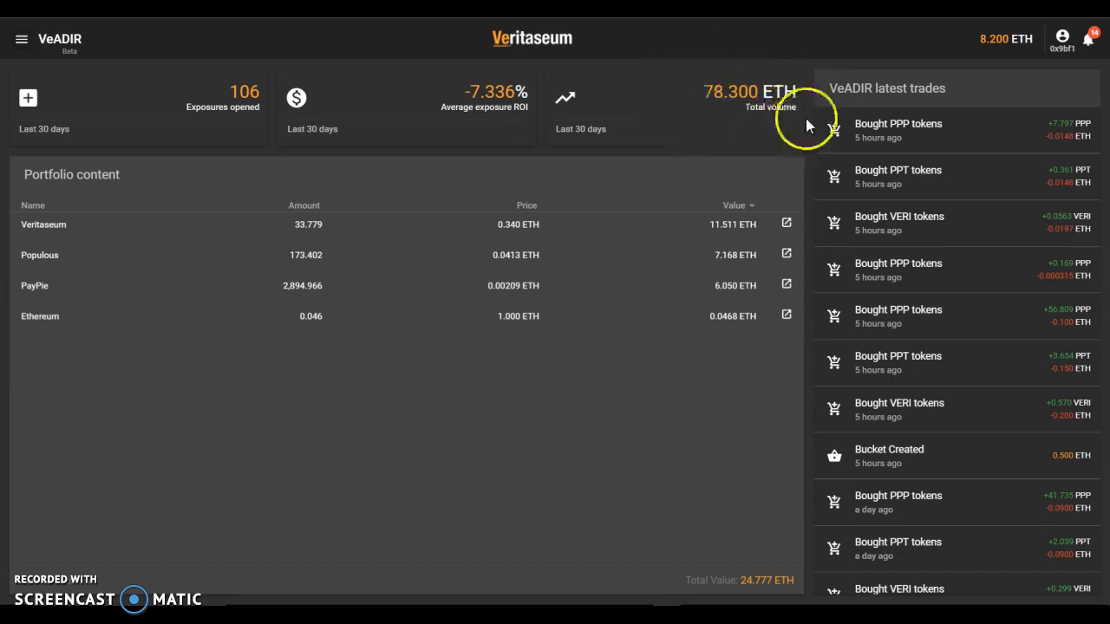
mouse_move(662, 101)
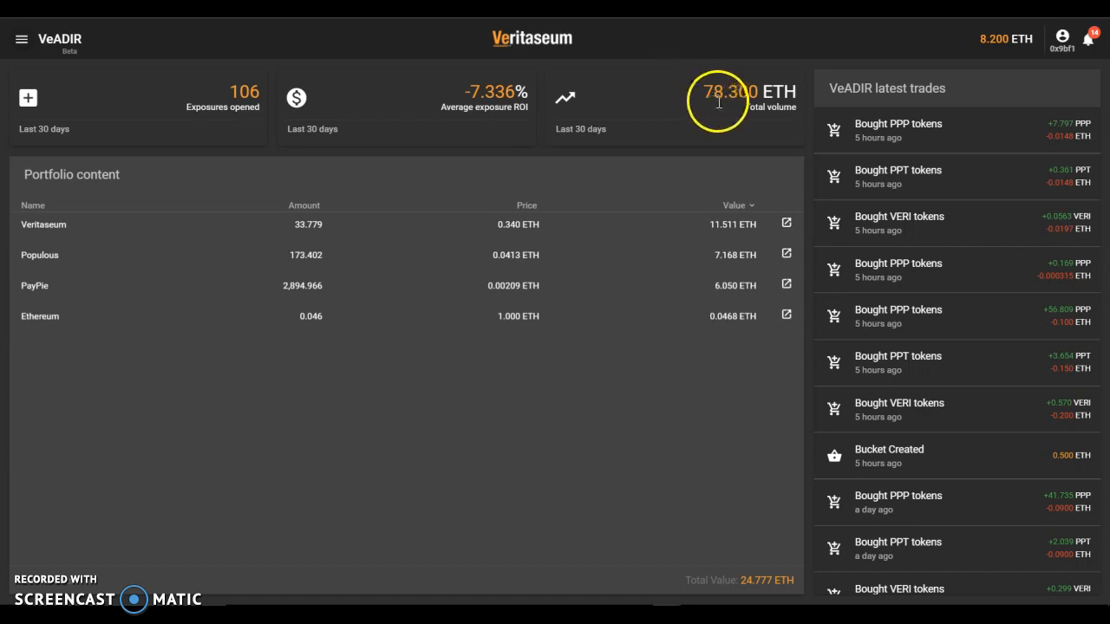
mouse_move(745, 487)
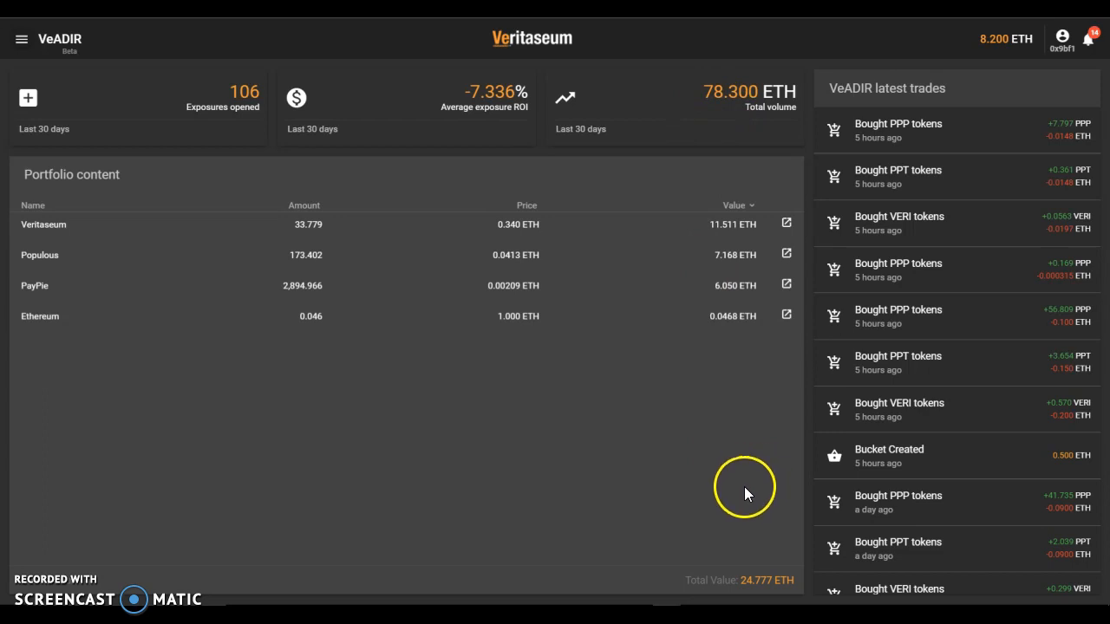
mouse_move(33, 437)
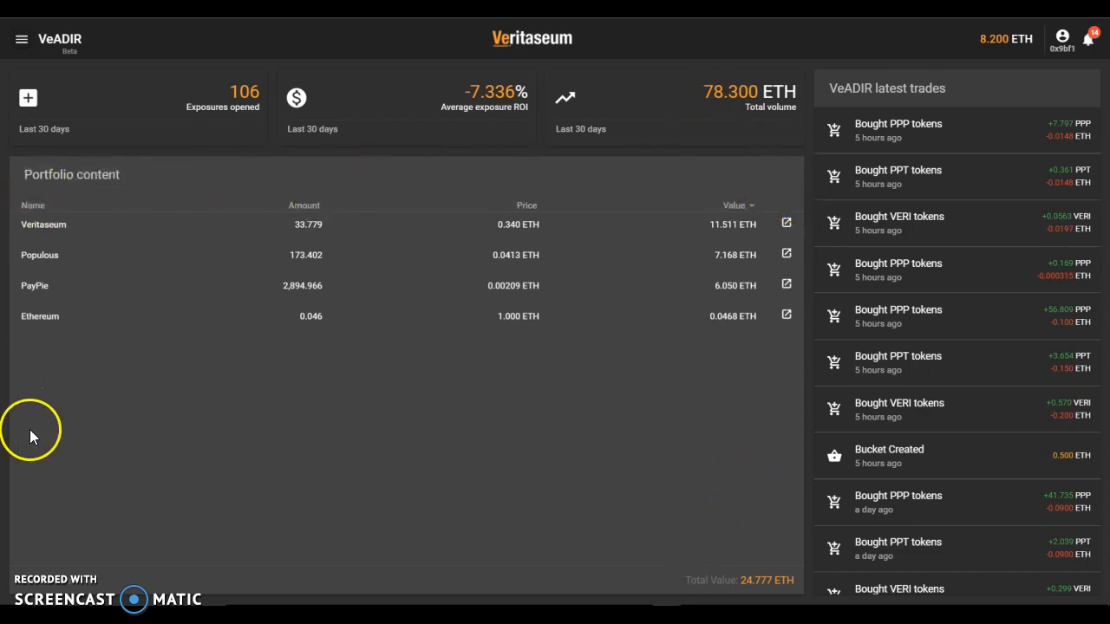
mouse_move(408, 553)
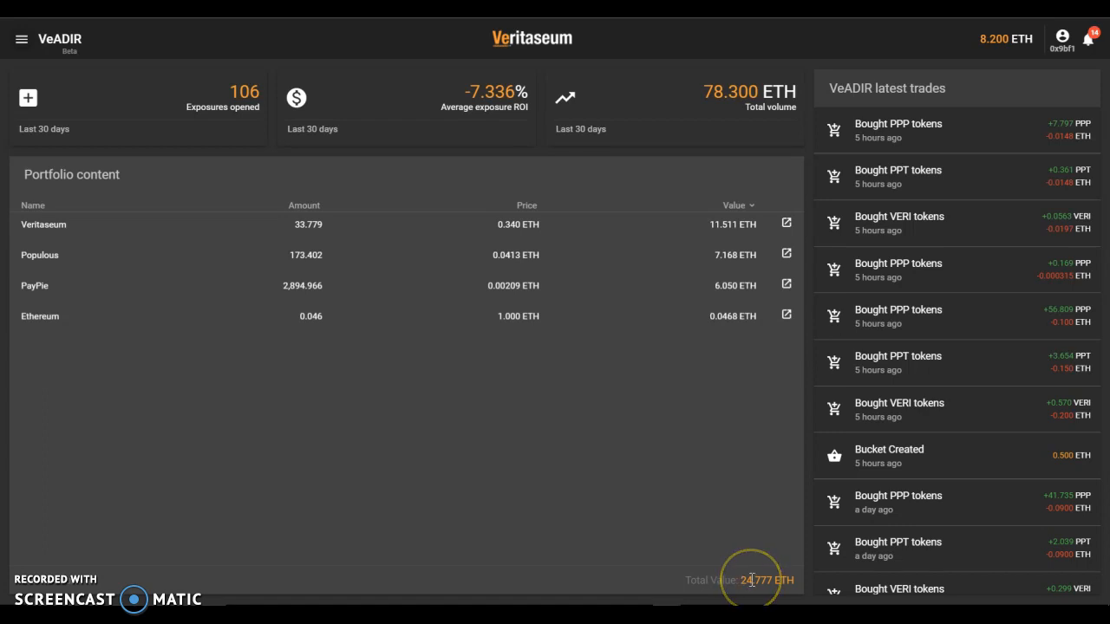
mouse_move(288, 383)
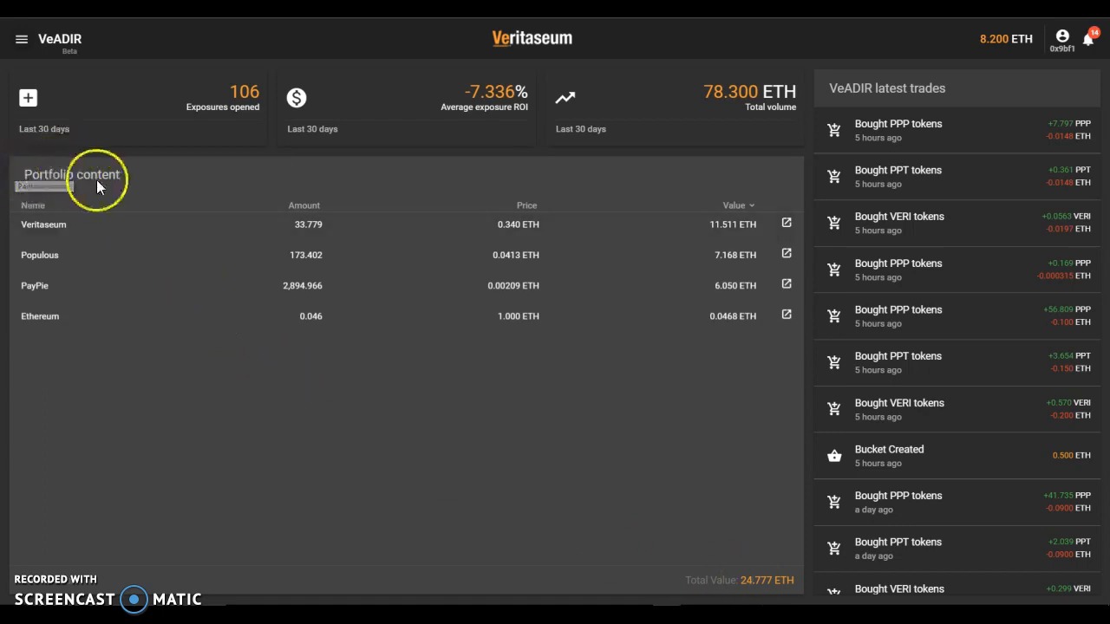
mouse_move(95, 182)
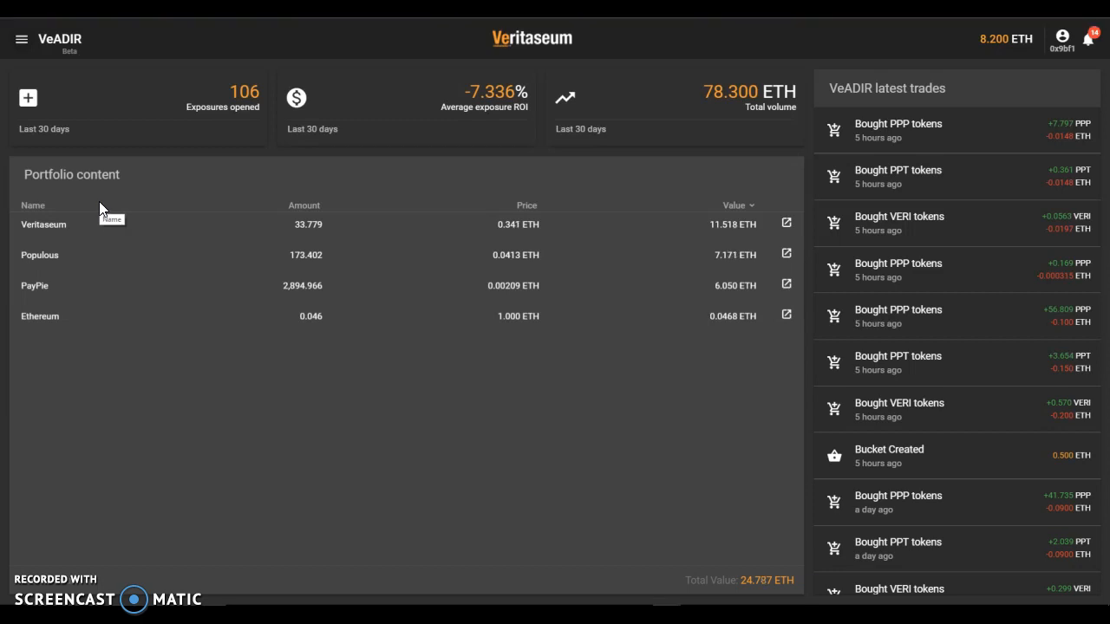
mouse_move(73, 260)
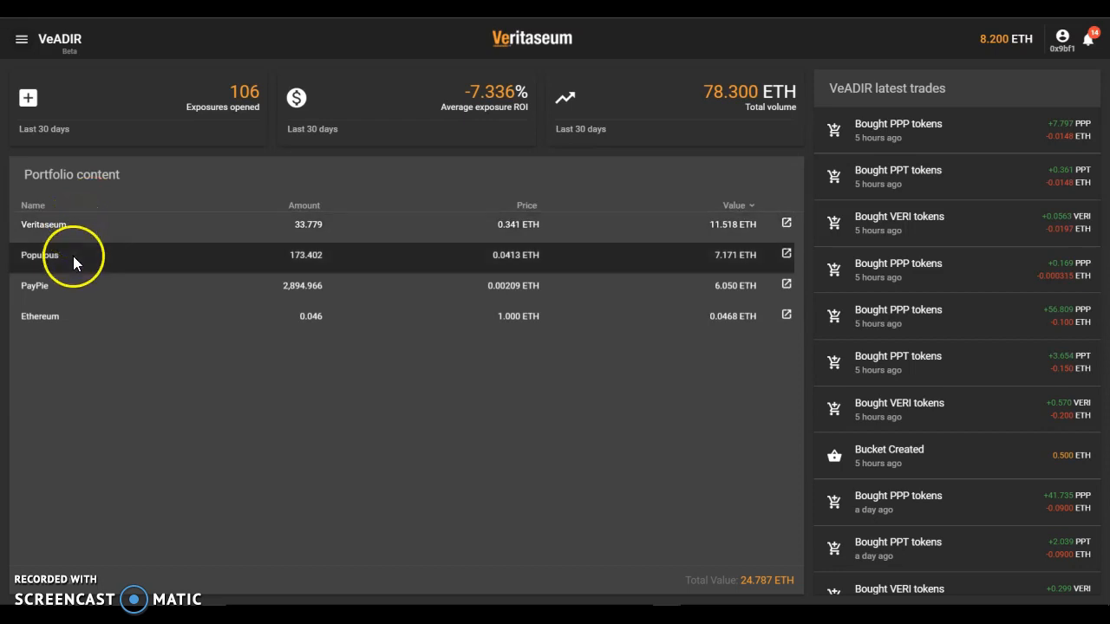
mouse_move(108, 425)
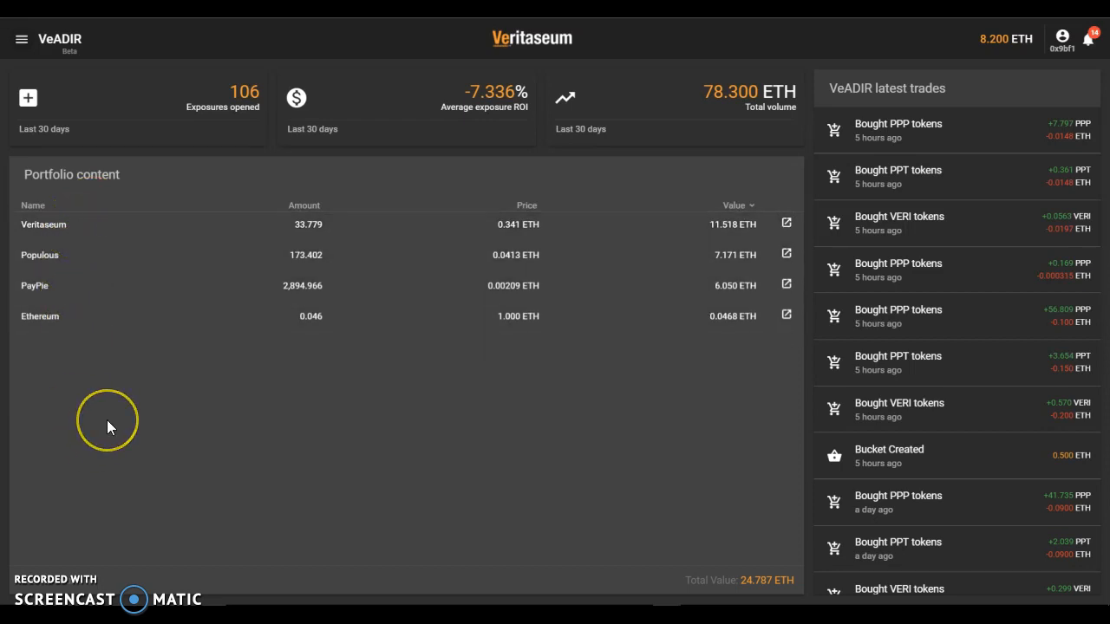
mouse_move(107, 427)
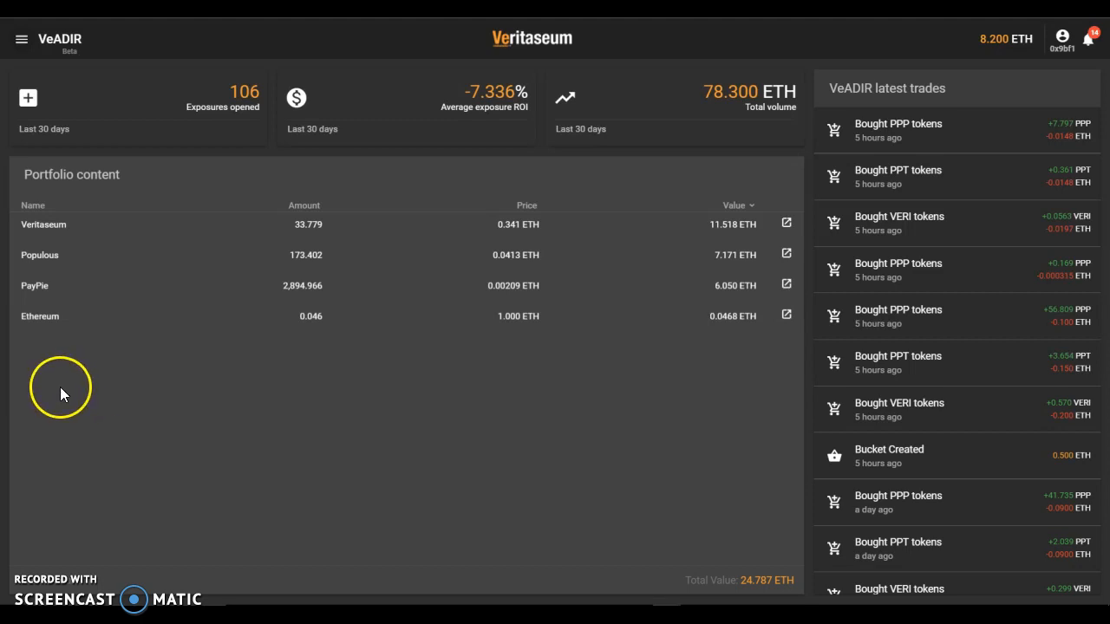
mouse_move(54, 414)
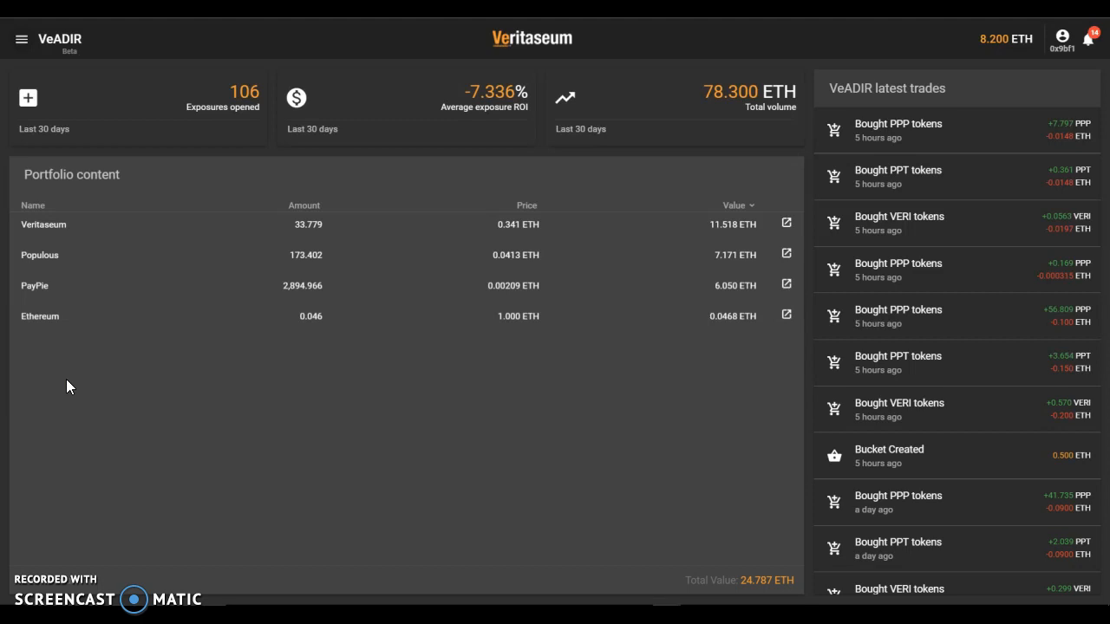
mouse_move(72, 386)
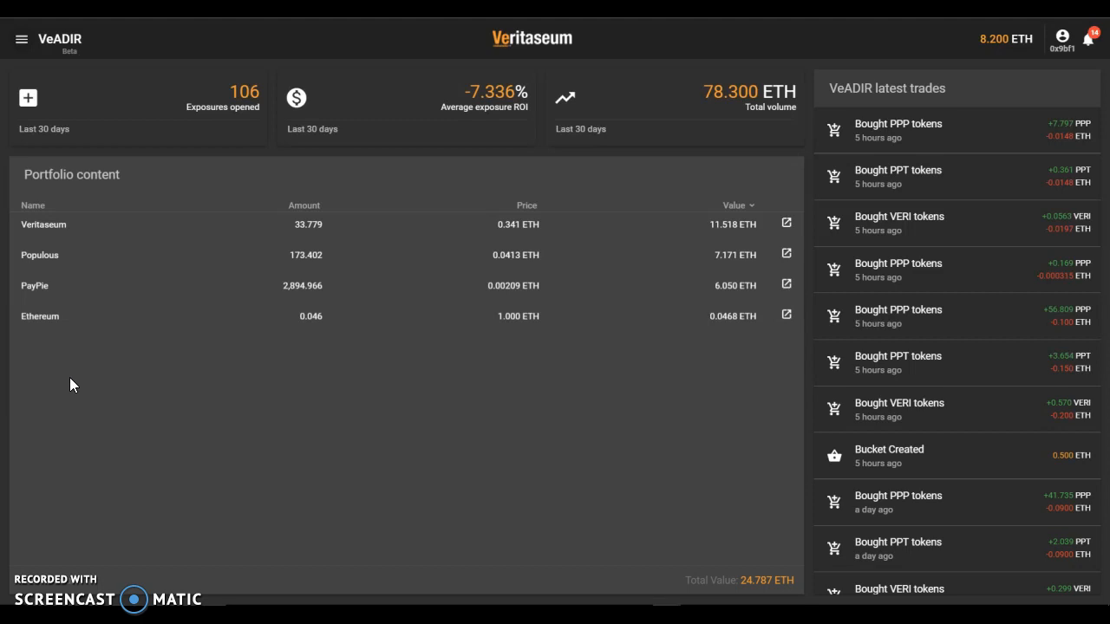
mouse_move(78, 380)
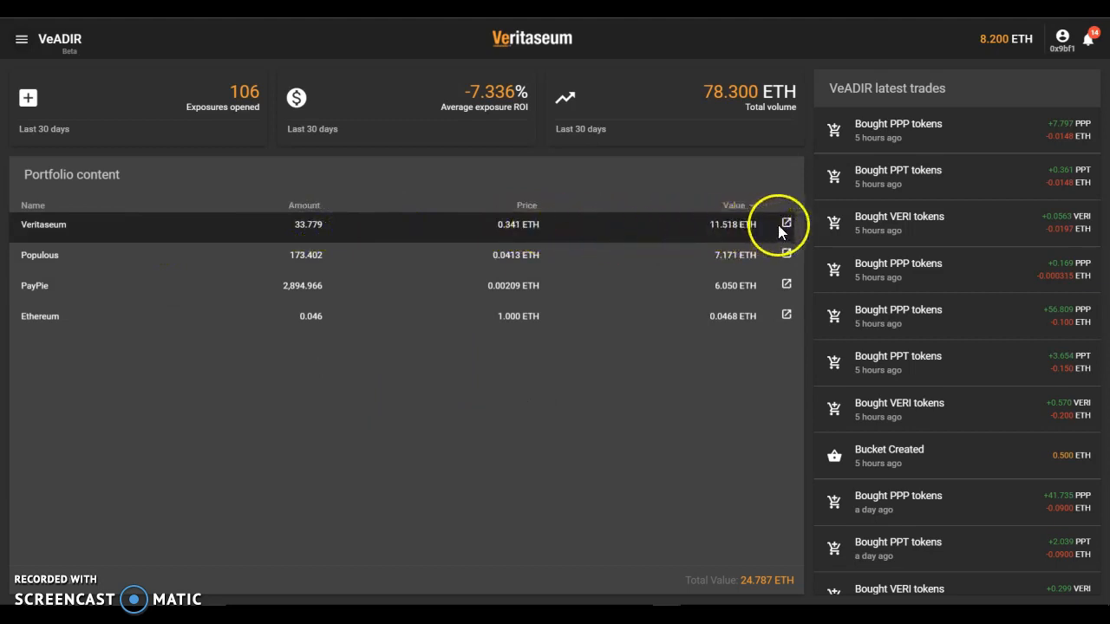
mouse_move(589, 240)
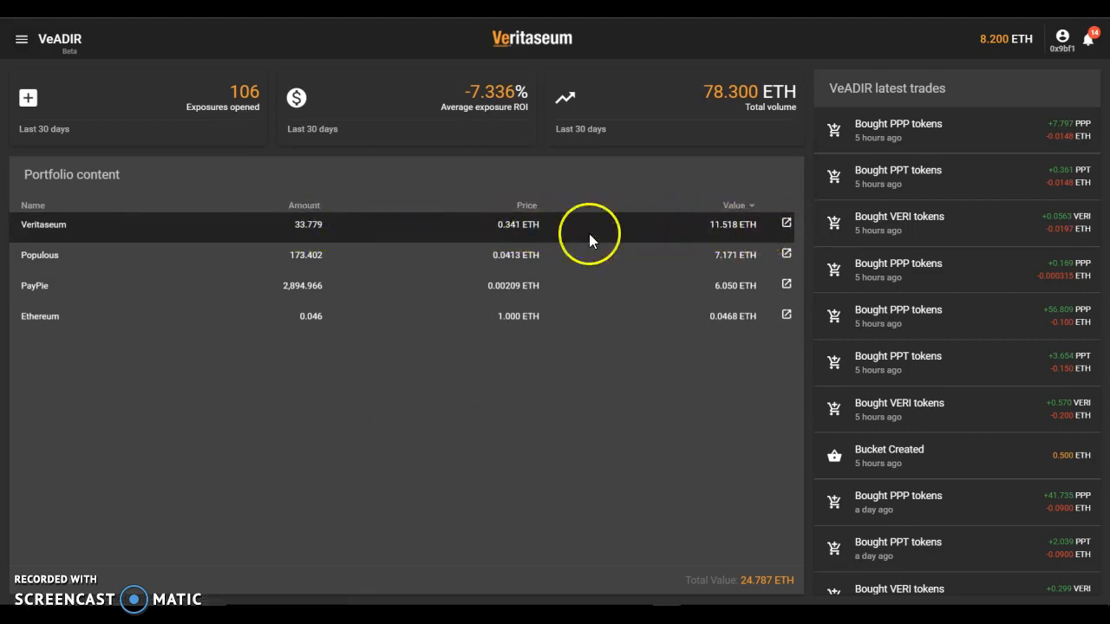
mouse_move(530, 240)
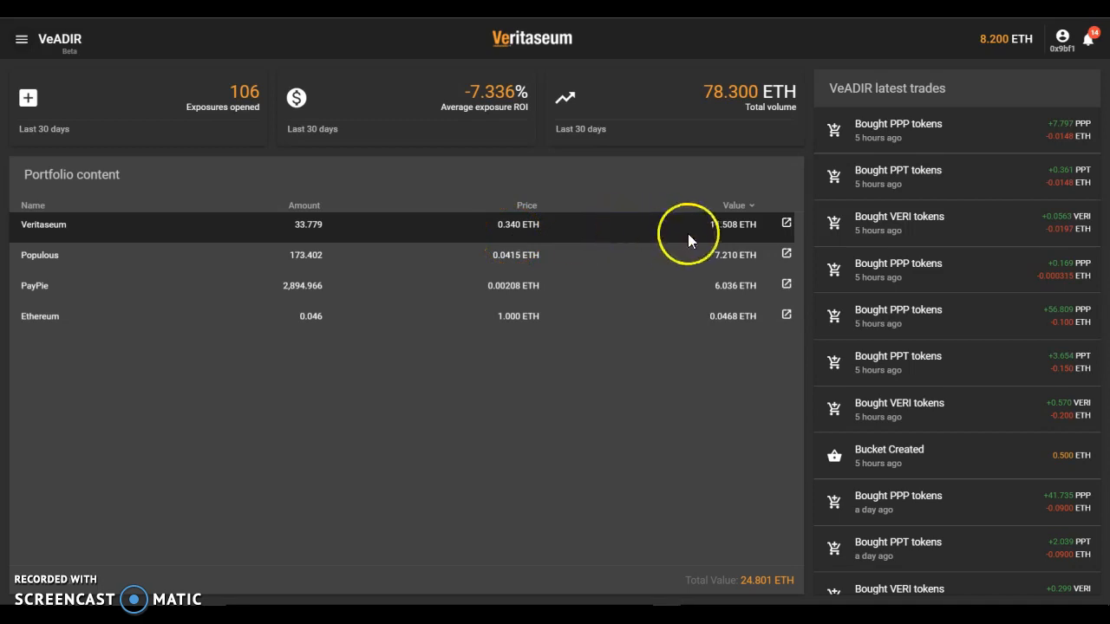
mouse_move(720, 241)
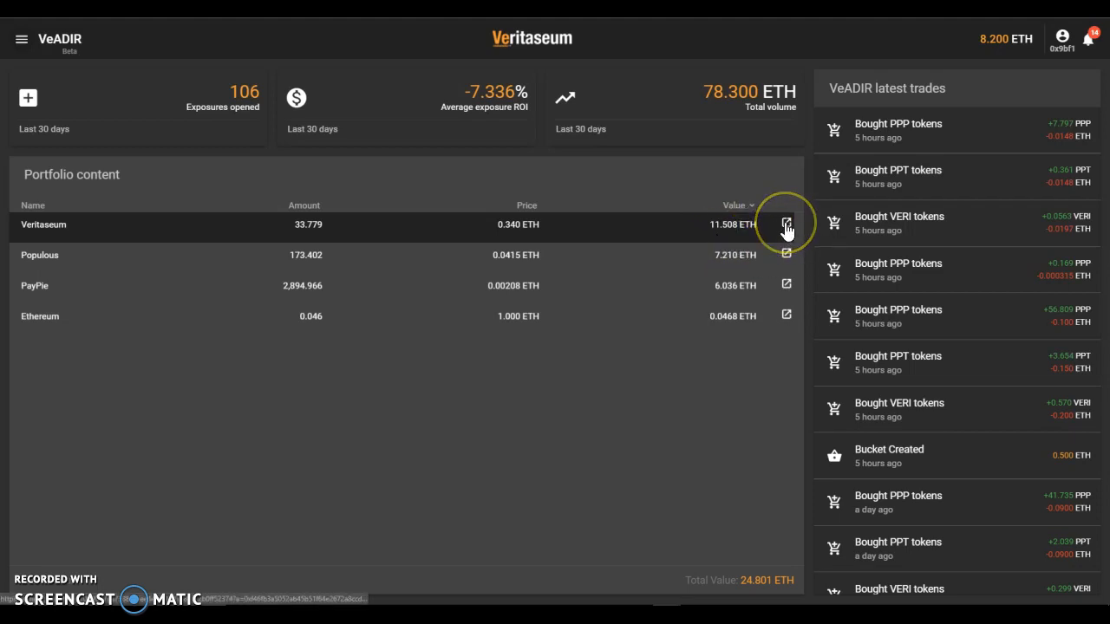
left_click(786, 224)
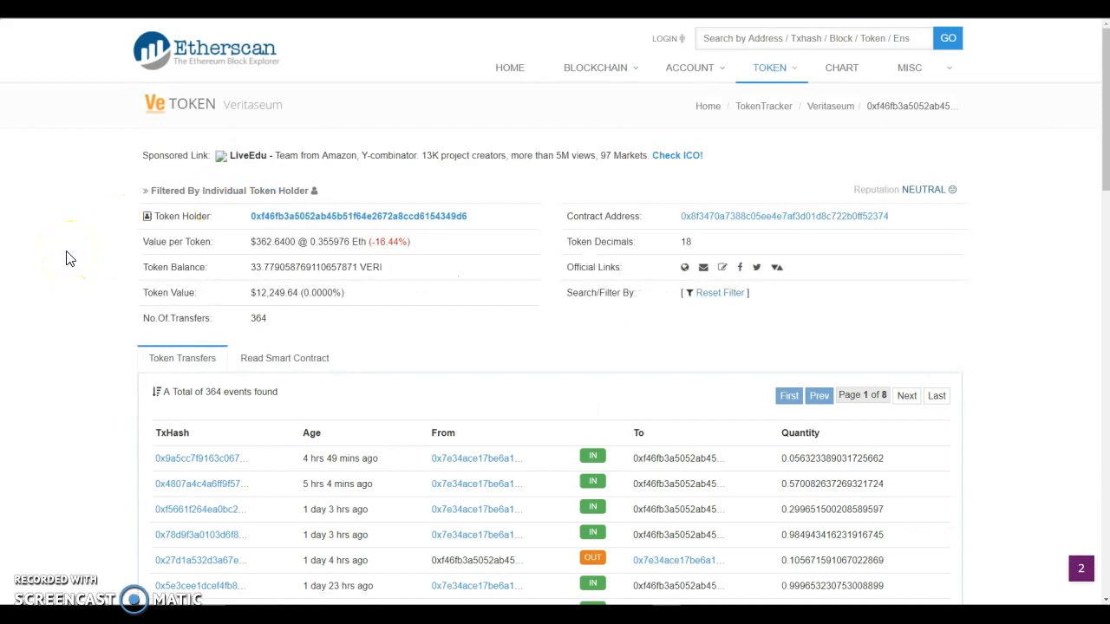
mouse_move(70, 257)
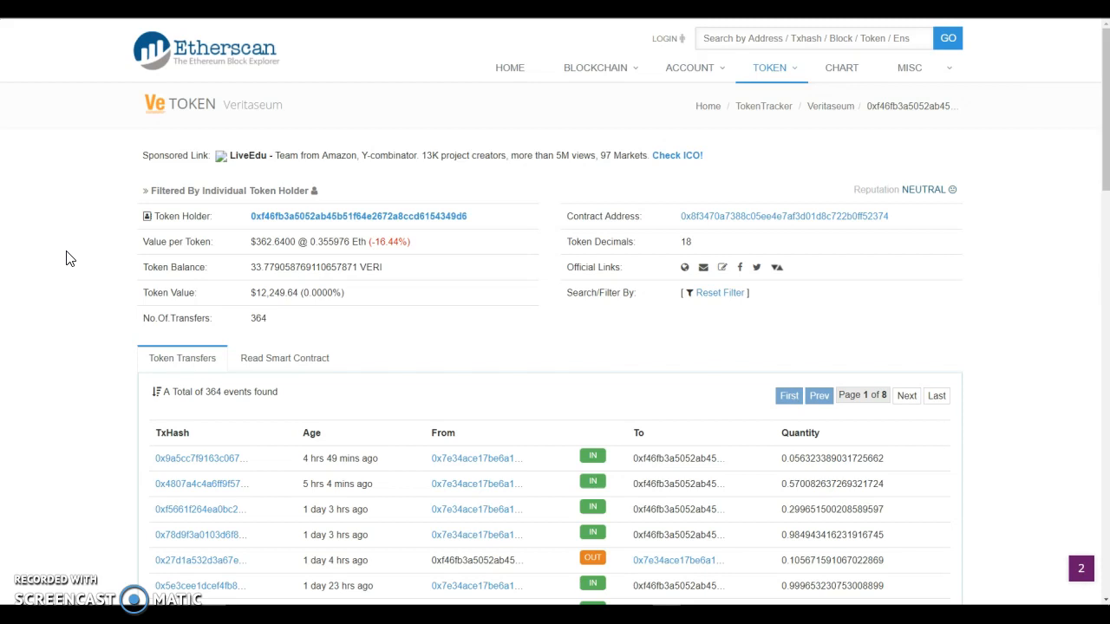
scroll("down", 3)
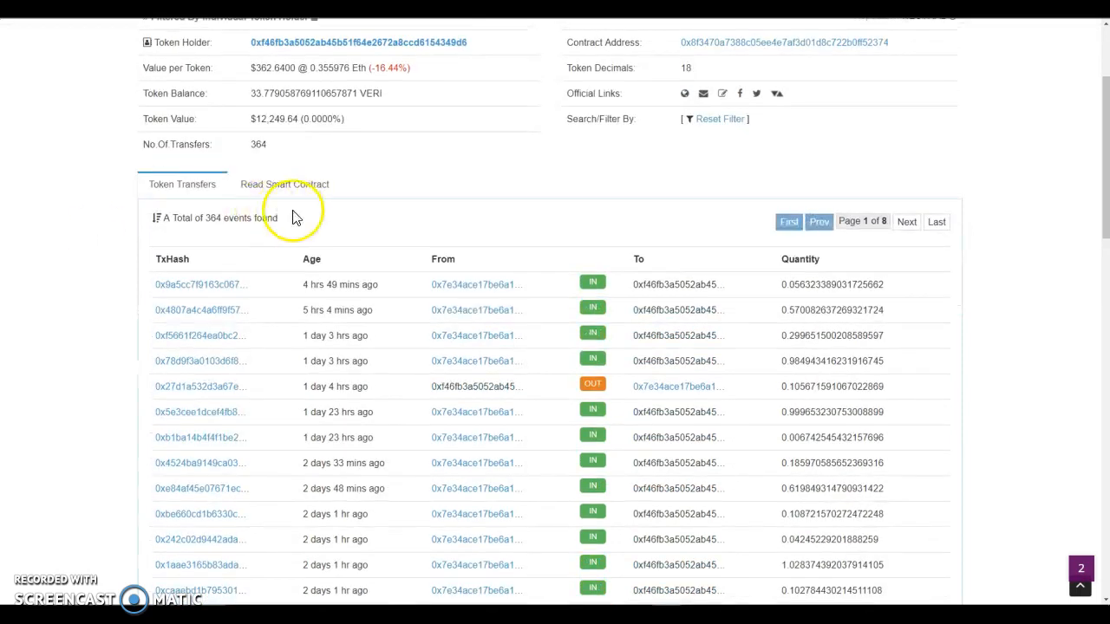
mouse_move(322, 284)
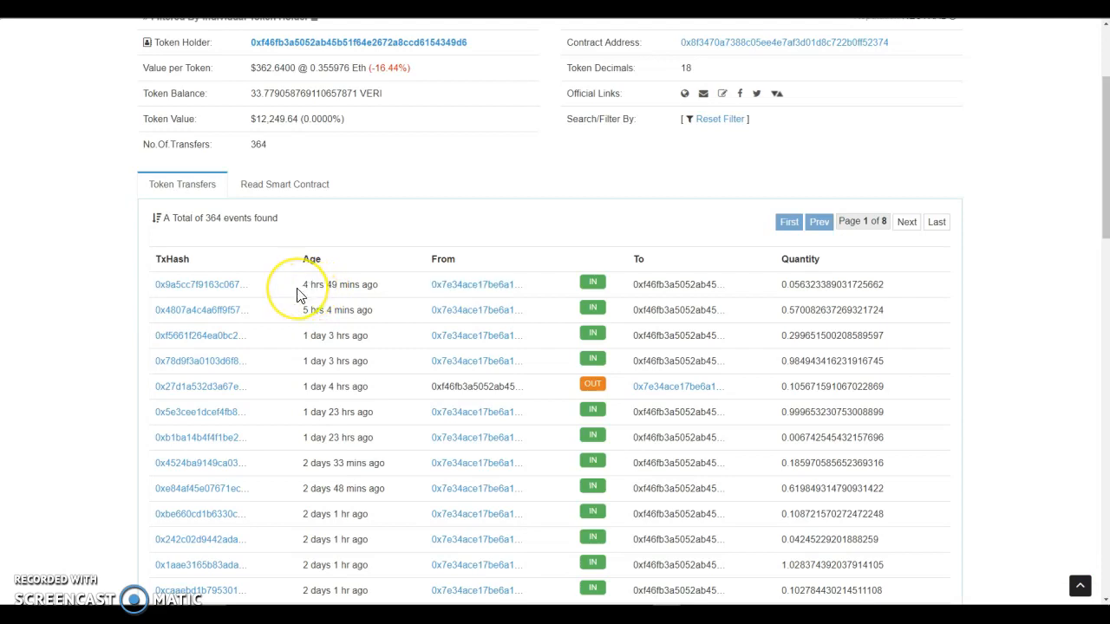
mouse_move(292, 295)
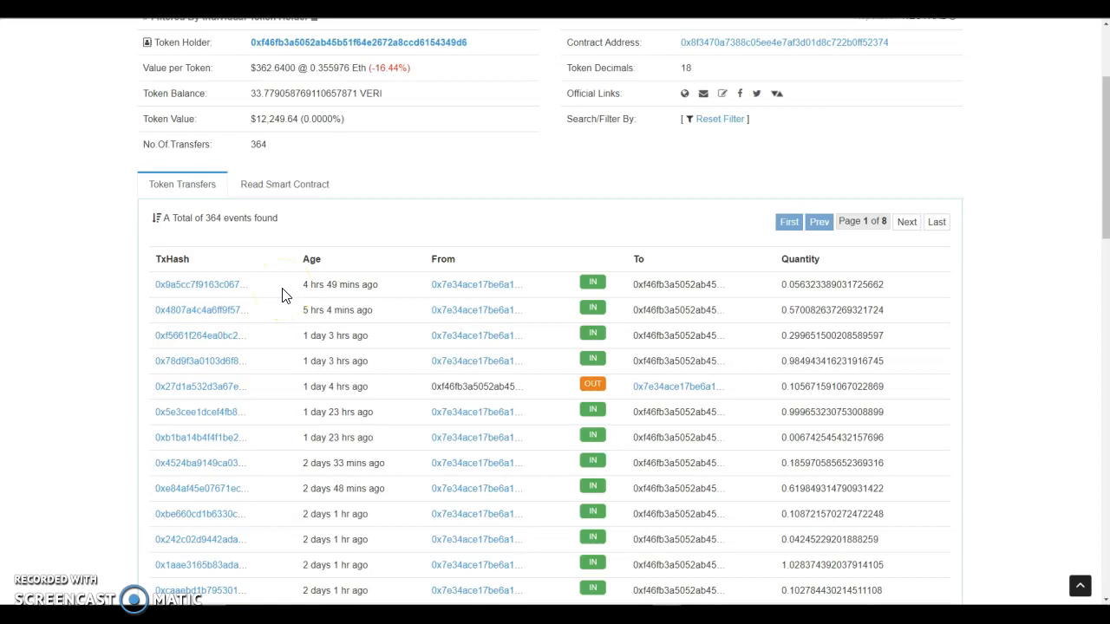
mouse_move(279, 291)
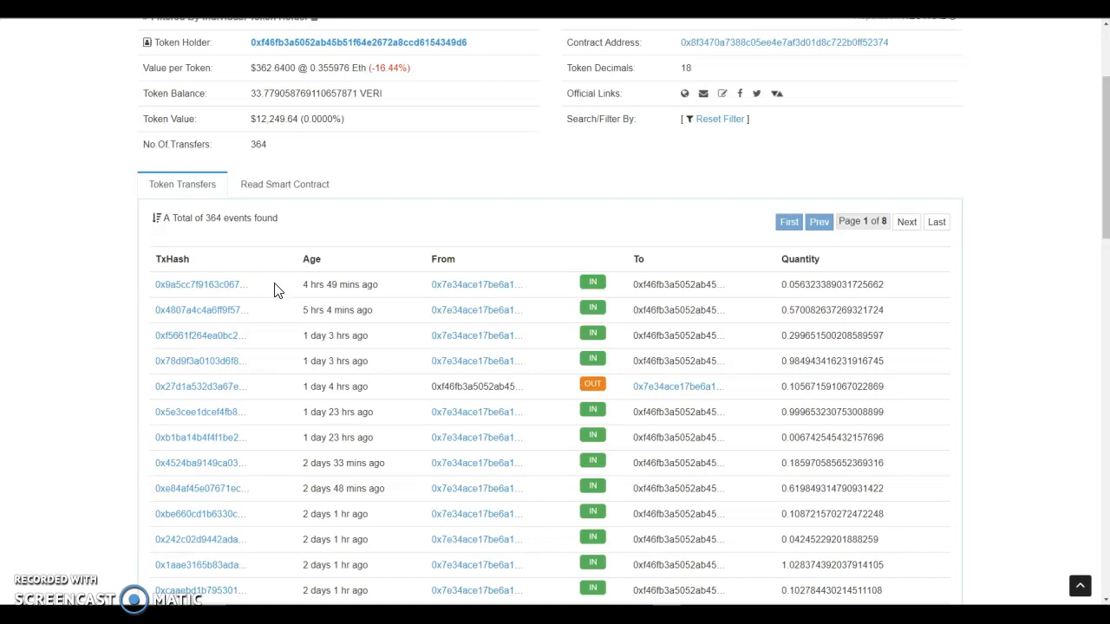
mouse_move(333, 285)
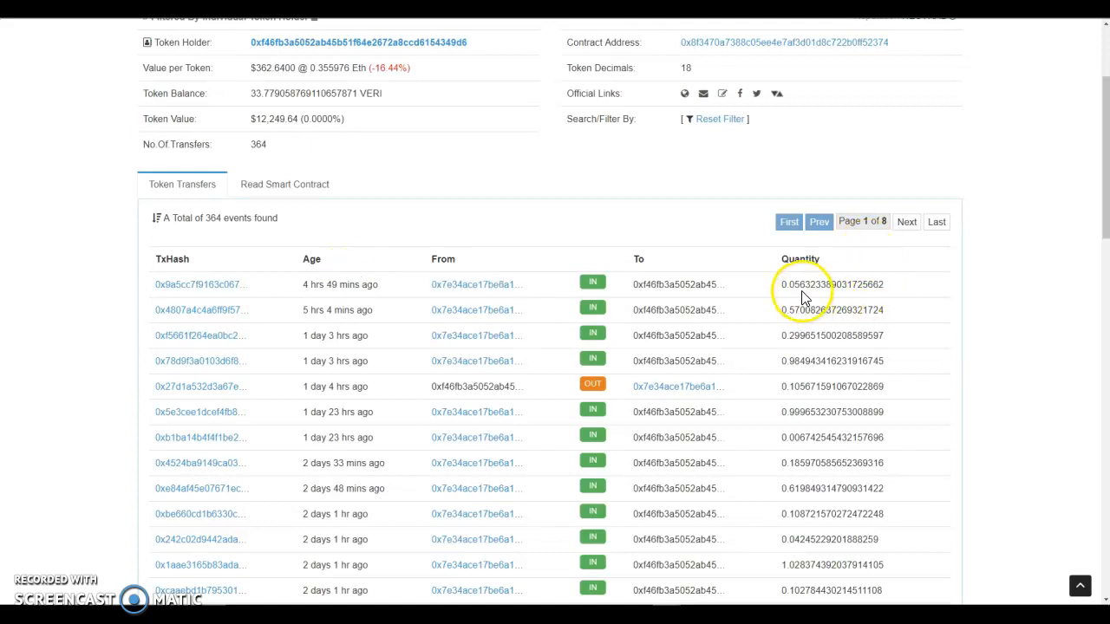
mouse_move(524, 206)
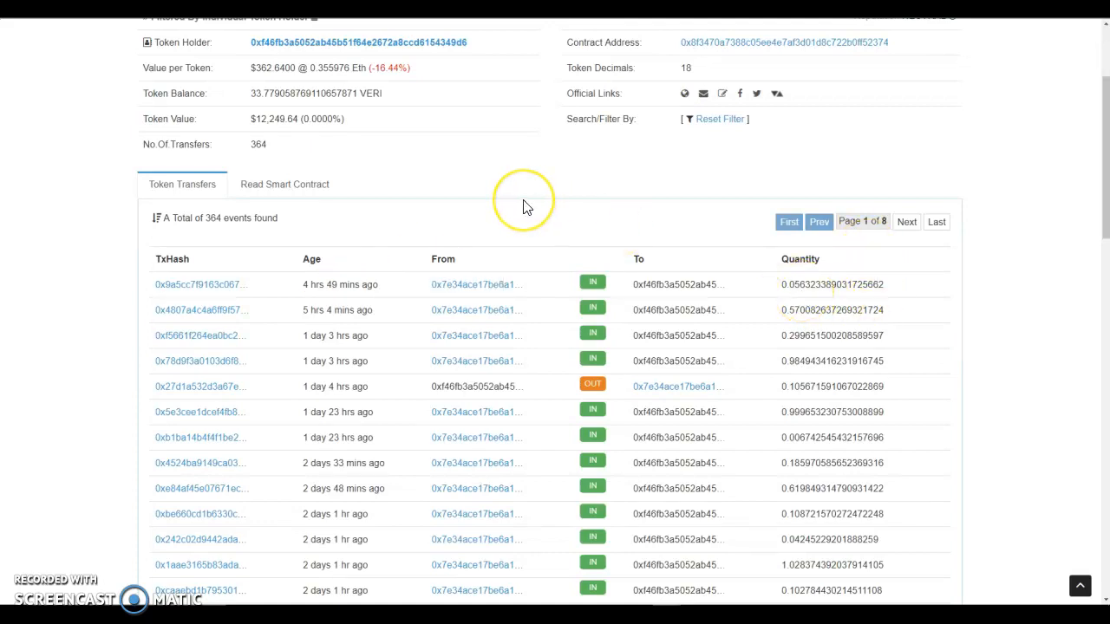
scroll("up", 3)
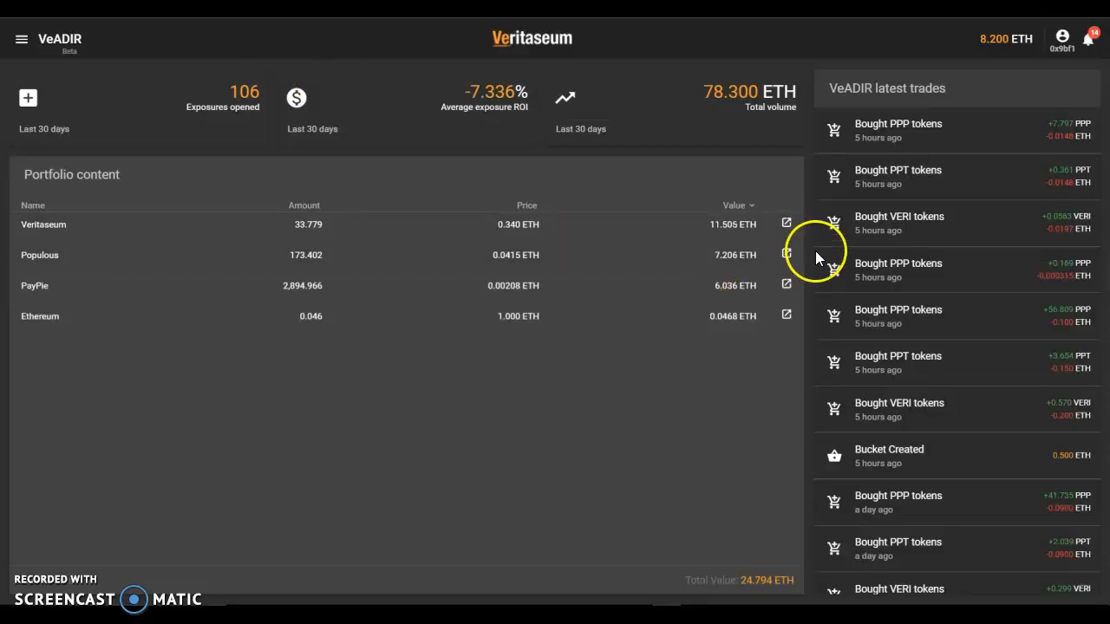
mouse_move(645, 368)
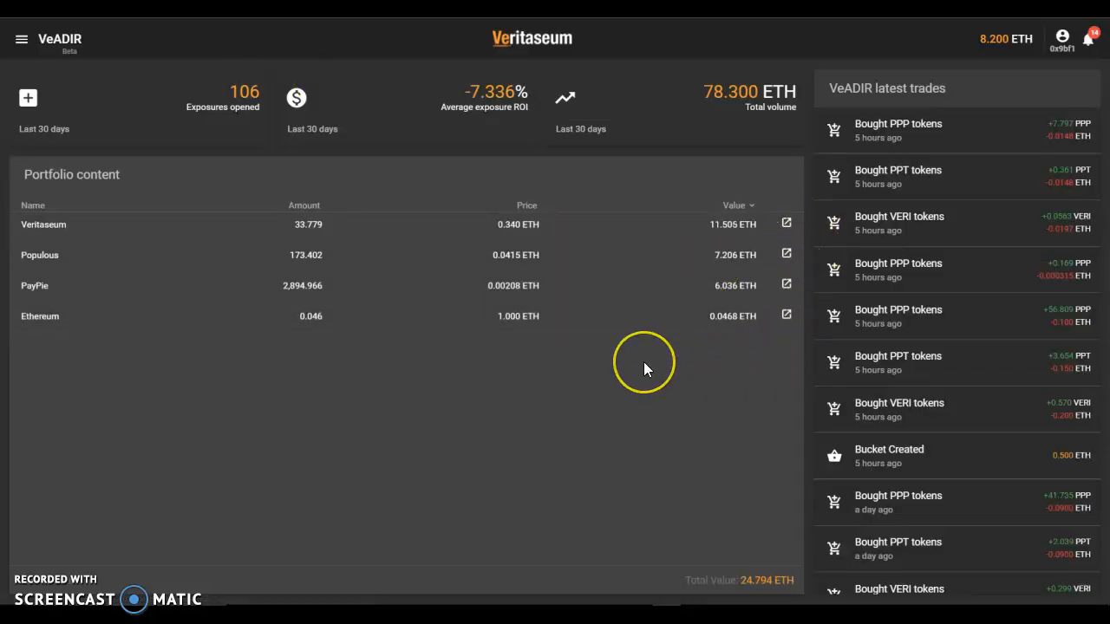
mouse_move(618, 382)
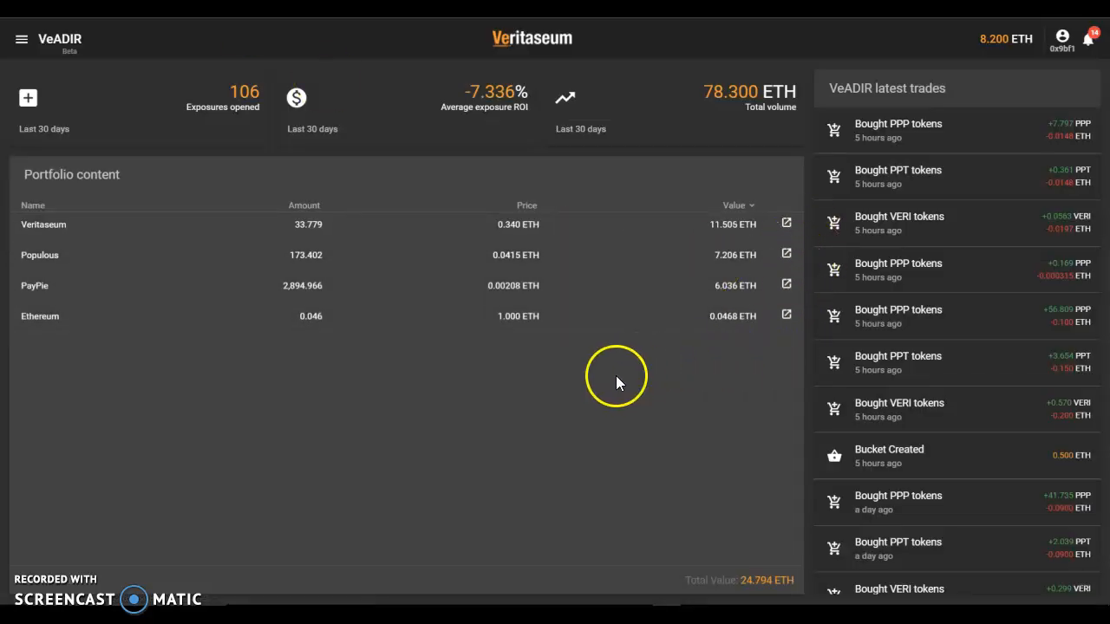
mouse_move(922, 333)
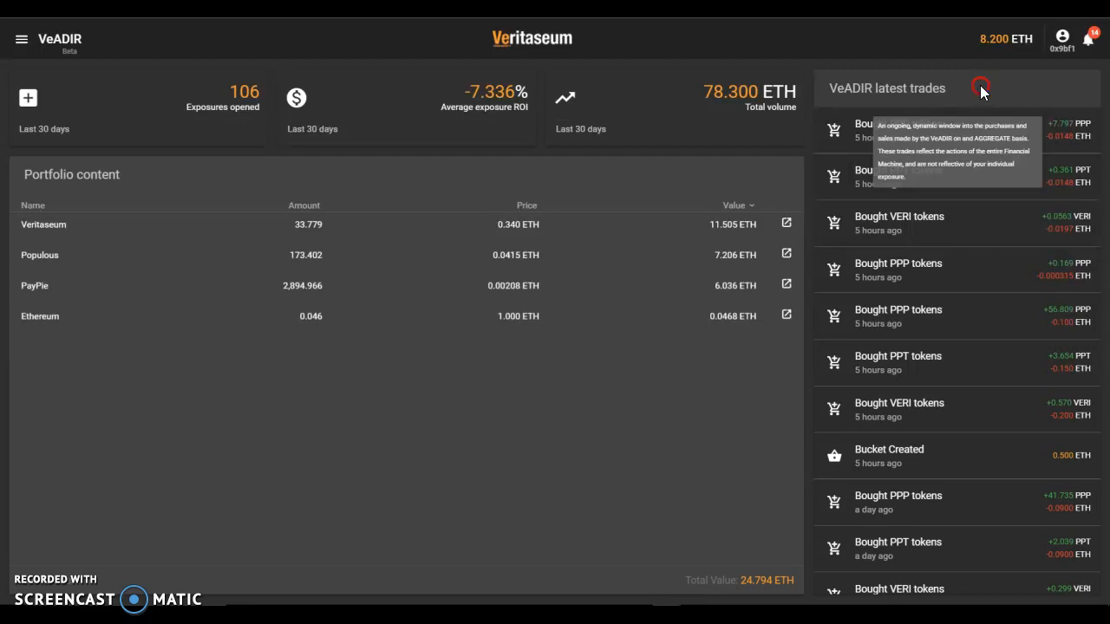
mouse_move(982, 86)
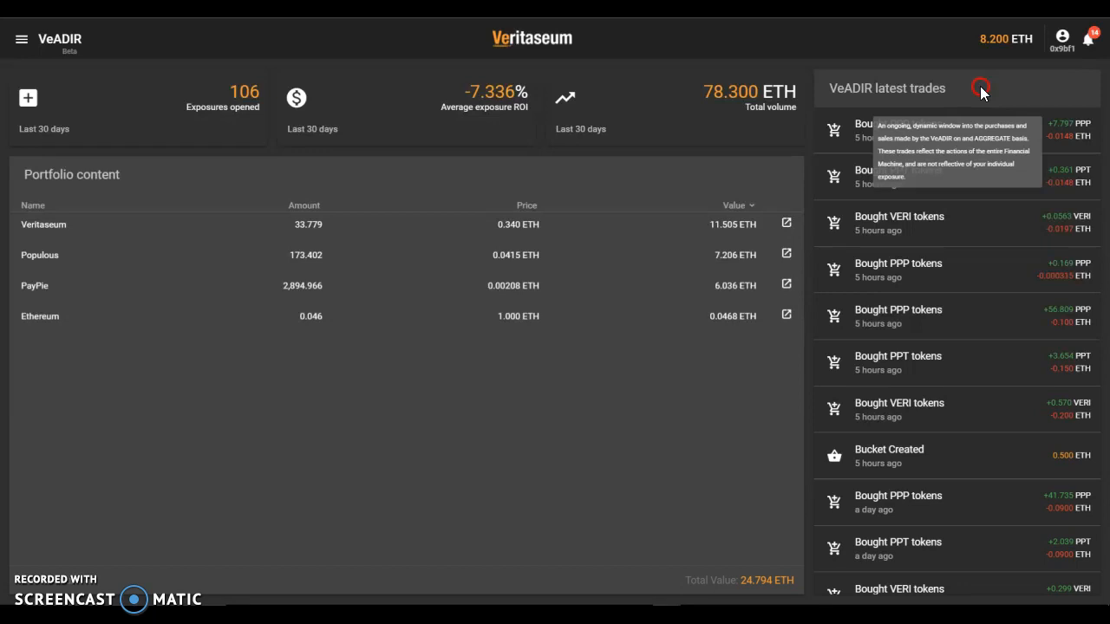
Return to the VeADIR dashboard browser tab showing the latest trades feed
right_click(980, 90)
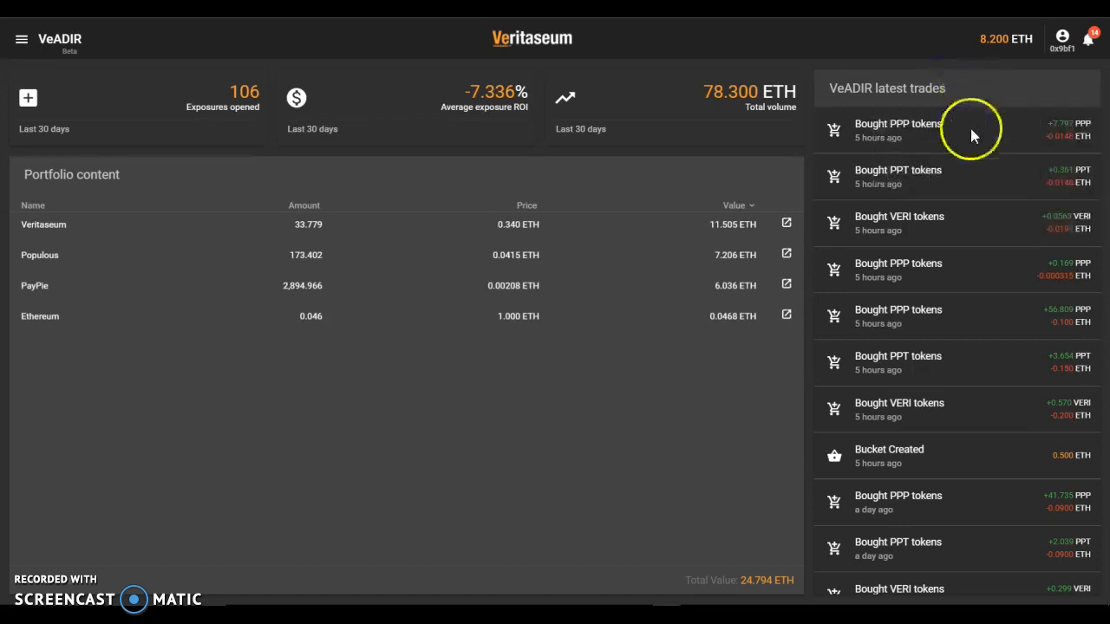
mouse_move(988, 147)
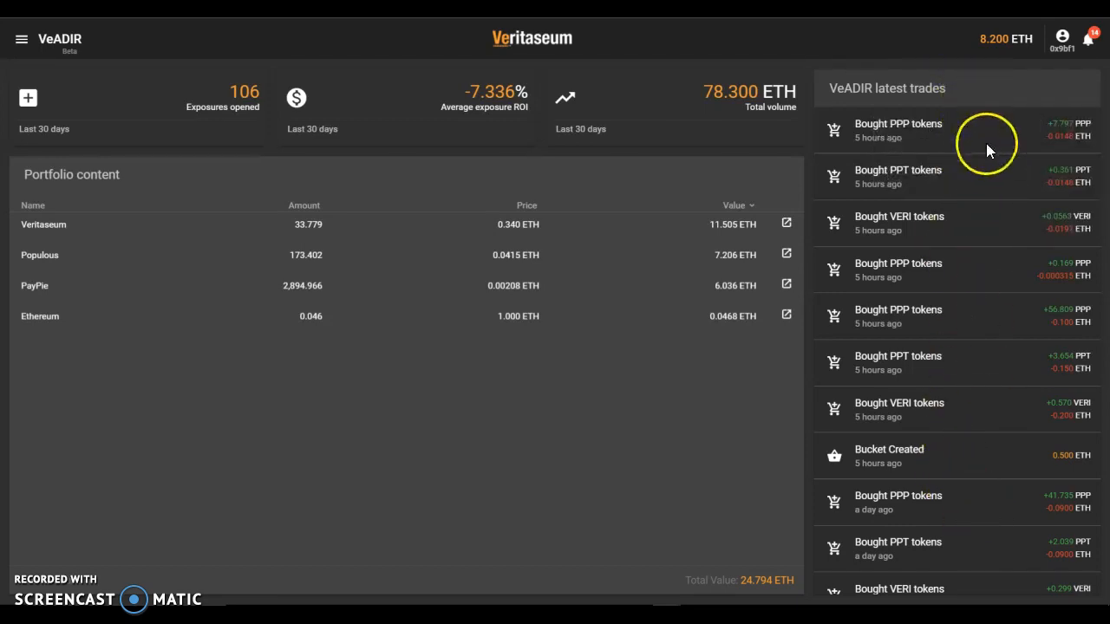
mouse_move(893, 107)
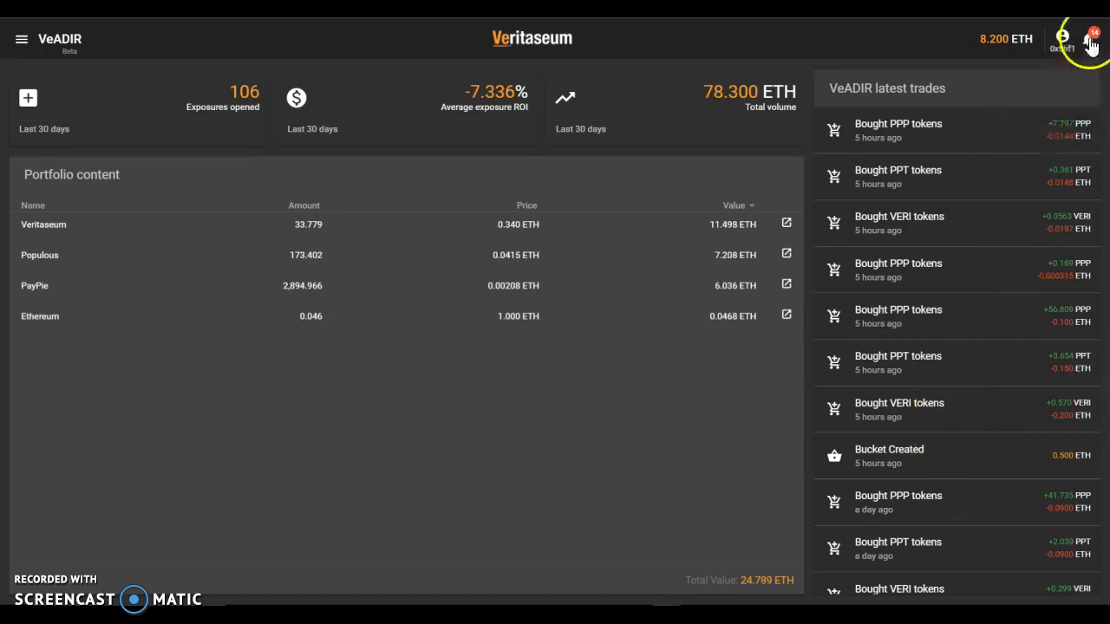
left_click(1091, 38)
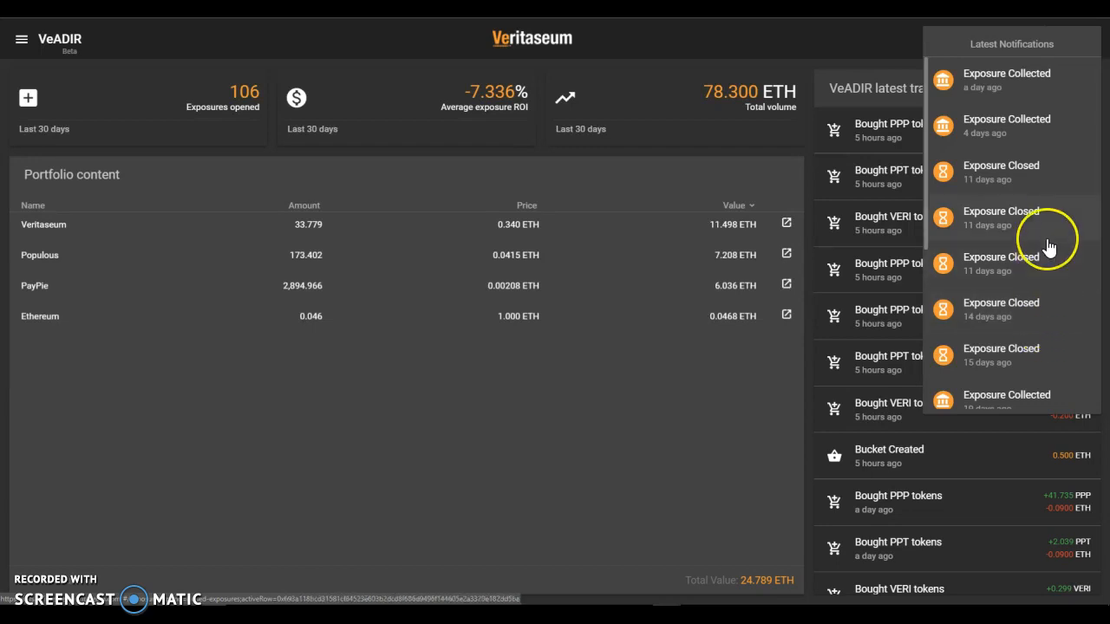
Review the latest notifications, then bring up the side menu with display currency options
scroll("down", 3)
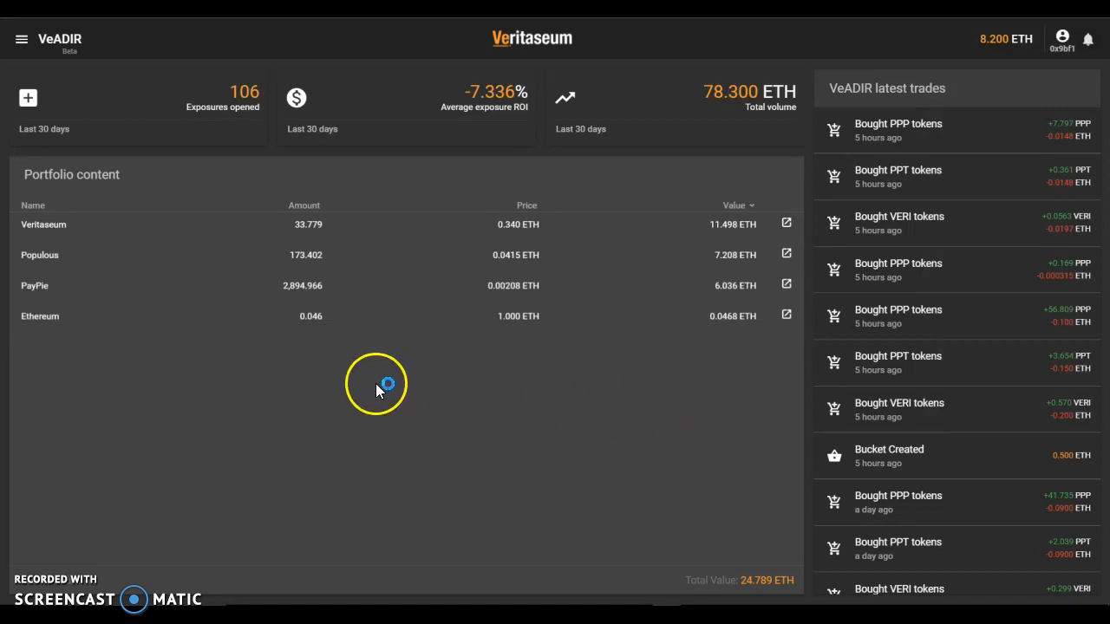
mouse_move(257, 442)
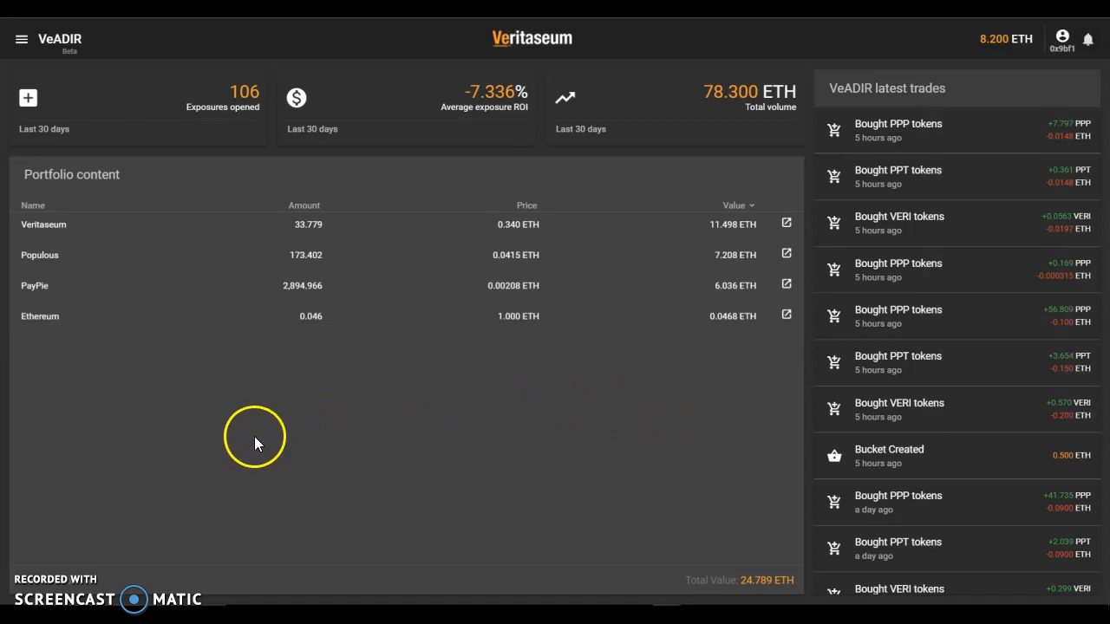
left_click(21, 38)
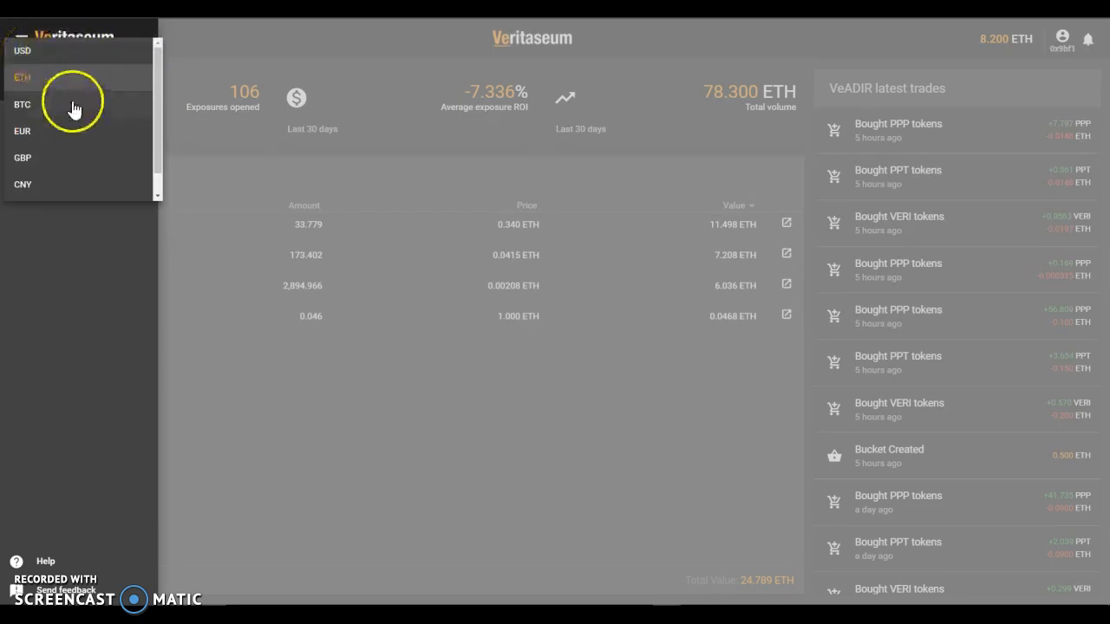
mouse_move(159, 146)
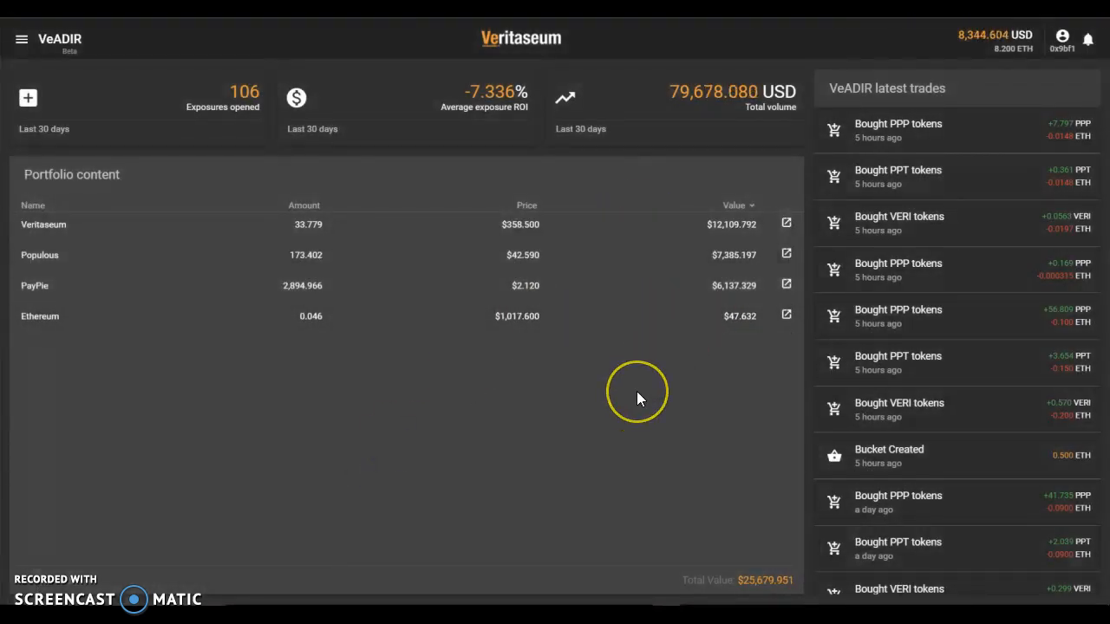
mouse_move(642, 418)
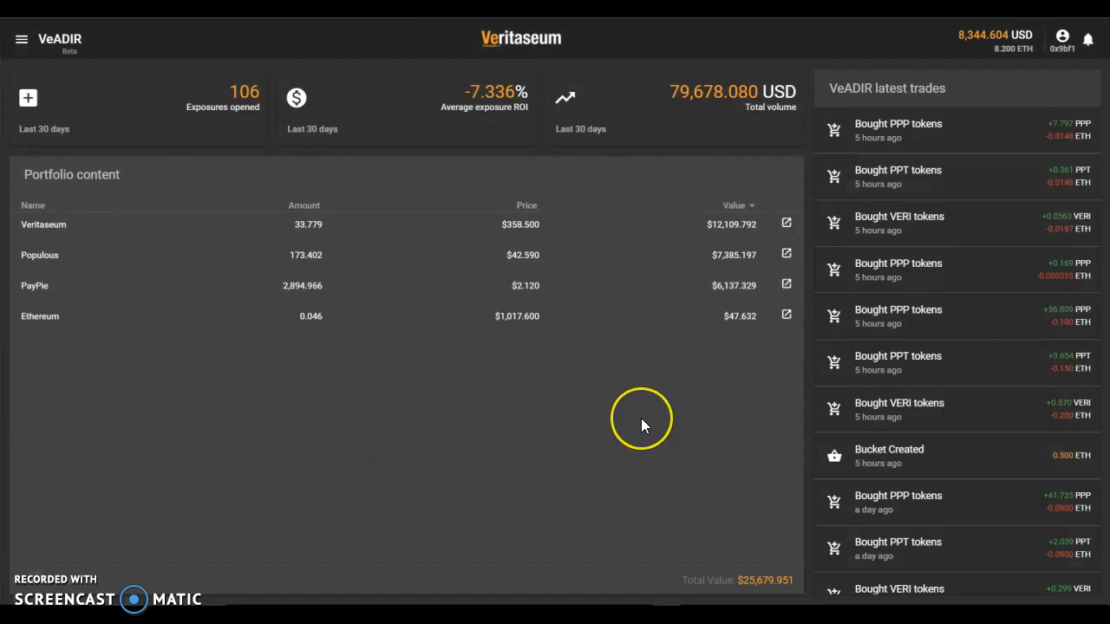
mouse_move(690, 274)
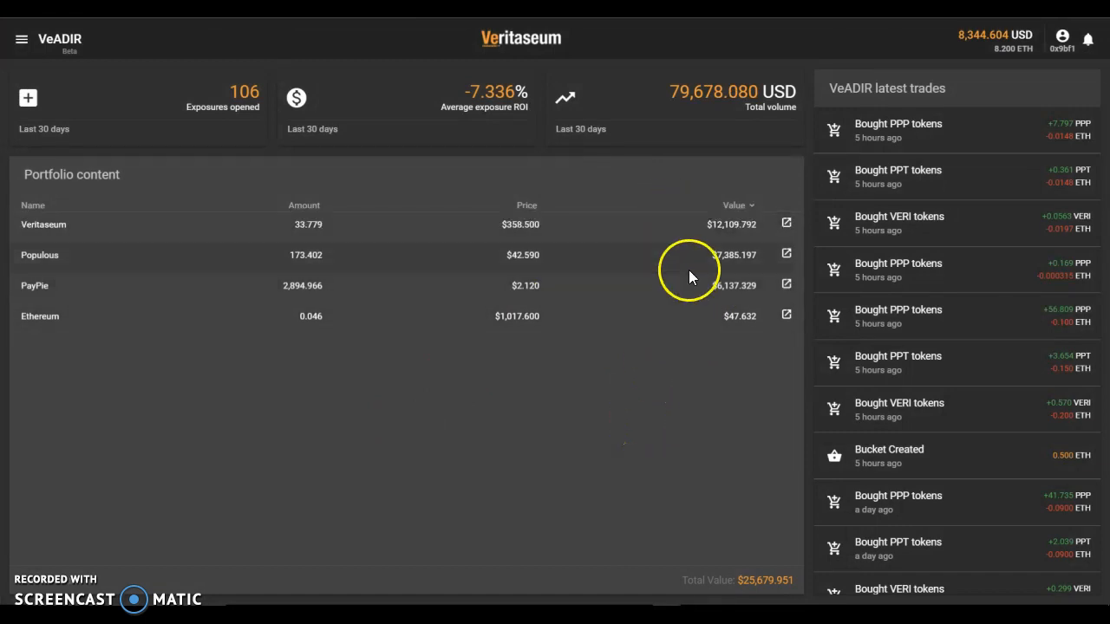
mouse_move(691, 229)
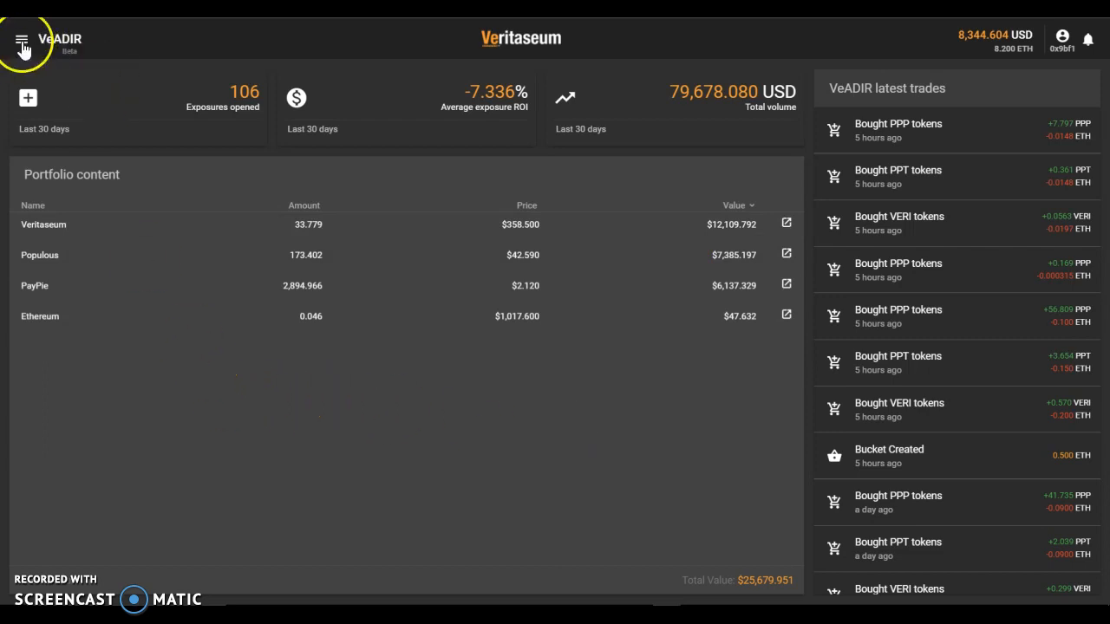
Switch the dashboard display currency back to ETH from the side menu
left_click(21, 40)
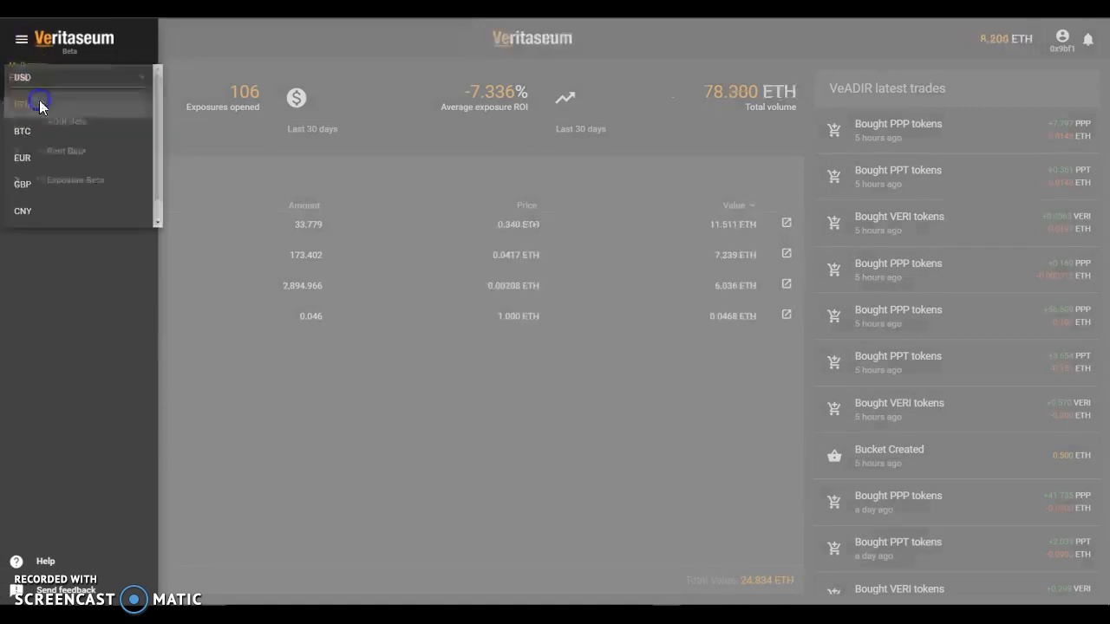
left_click(38, 104)
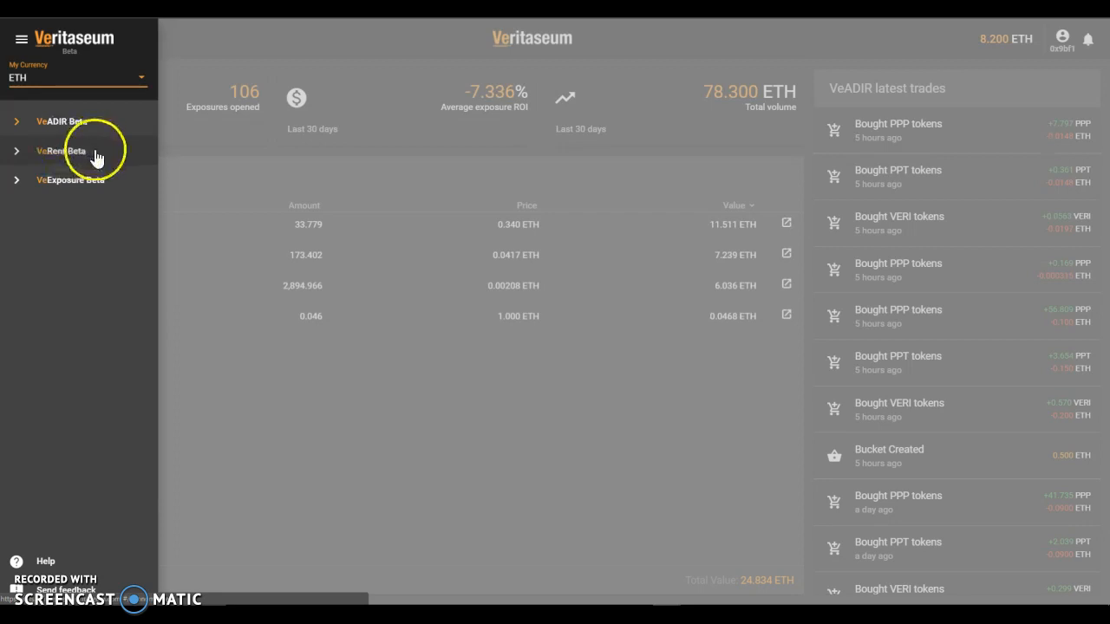
mouse_move(62, 179)
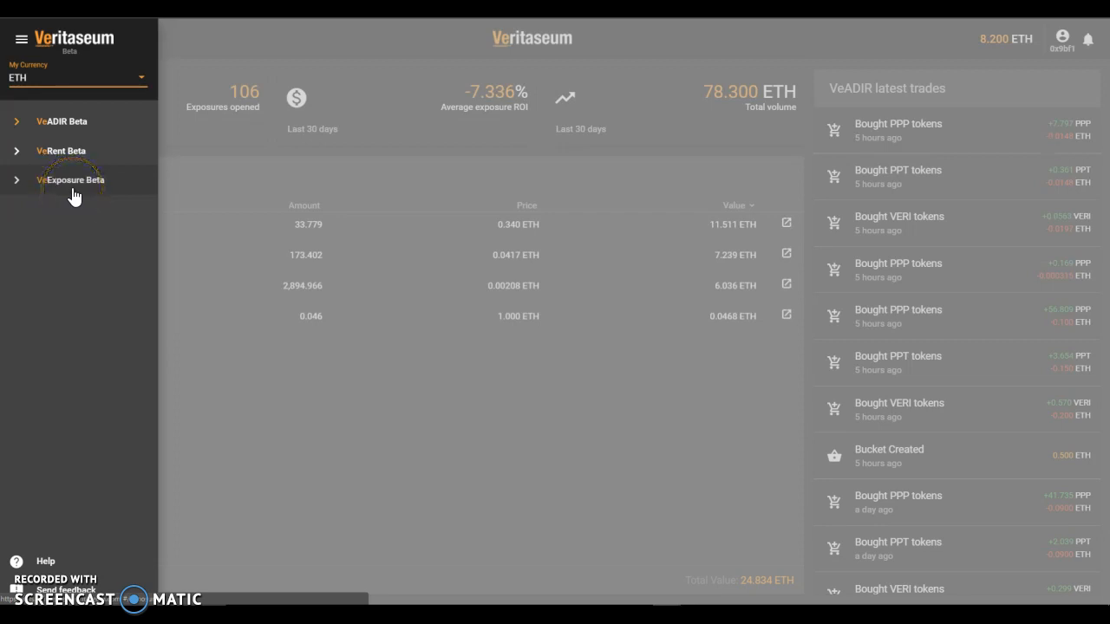
mouse_move(78, 151)
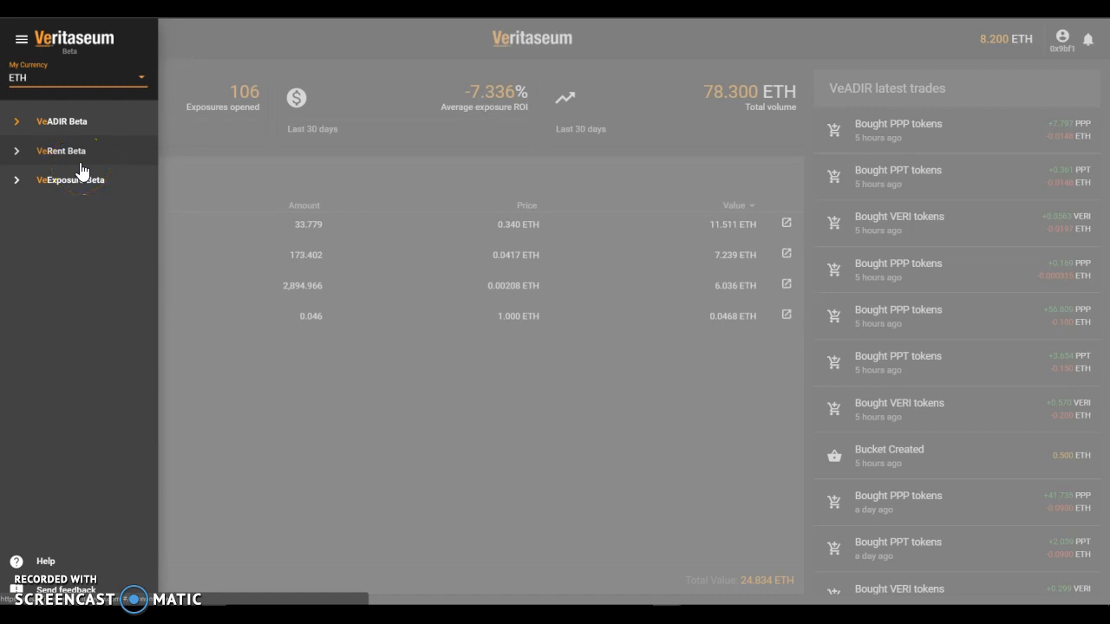
mouse_move(111, 321)
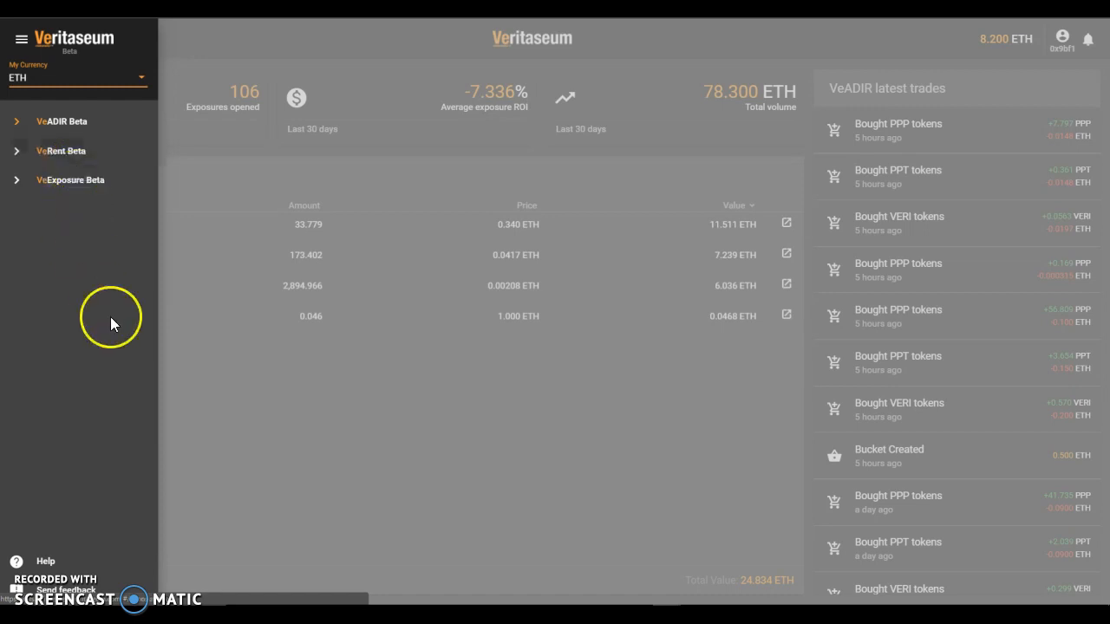
mouse_move(86, 392)
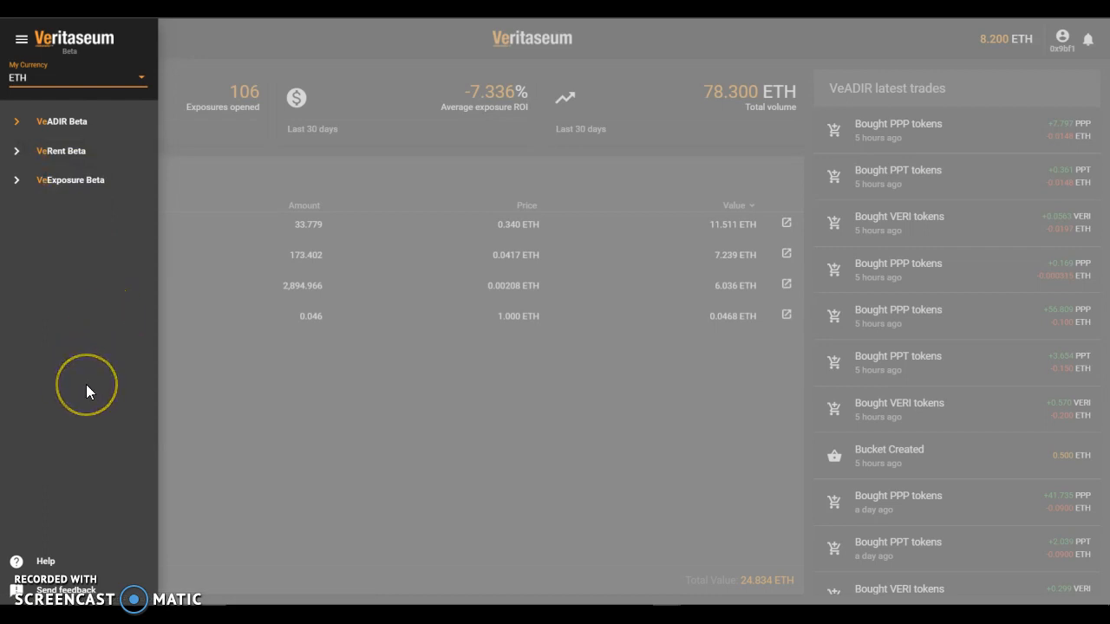
mouse_move(52, 484)
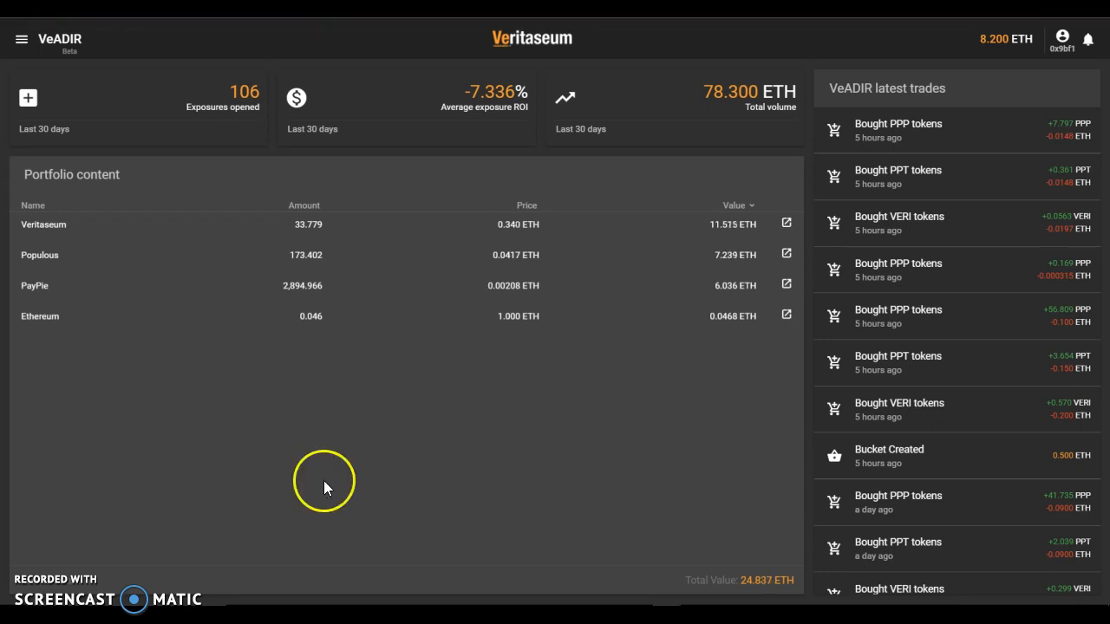
mouse_move(215, 468)
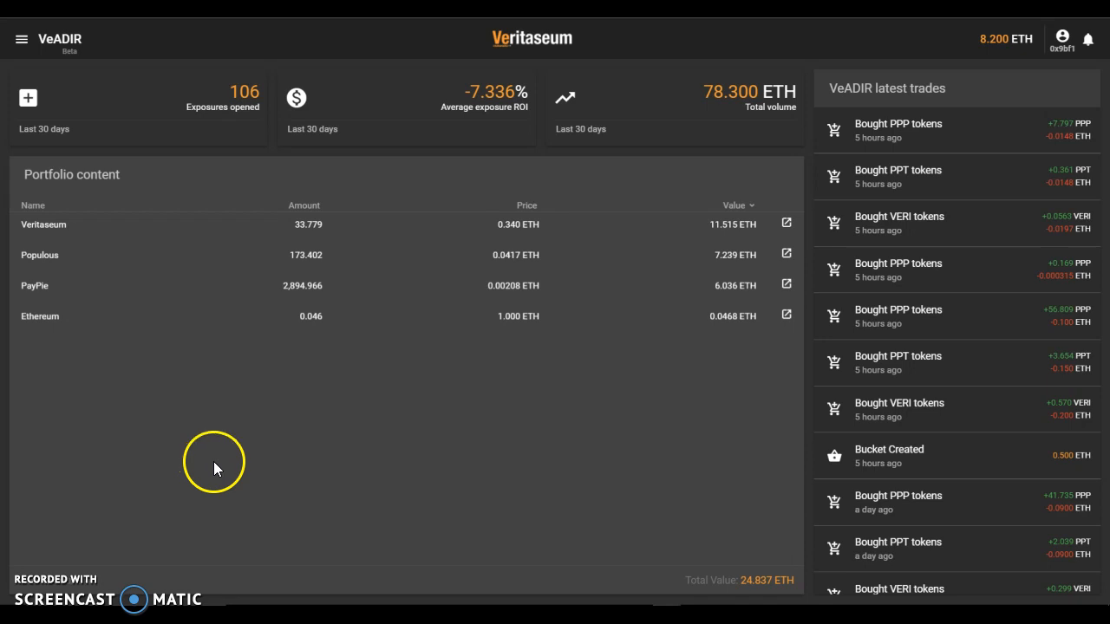
mouse_move(215, 464)
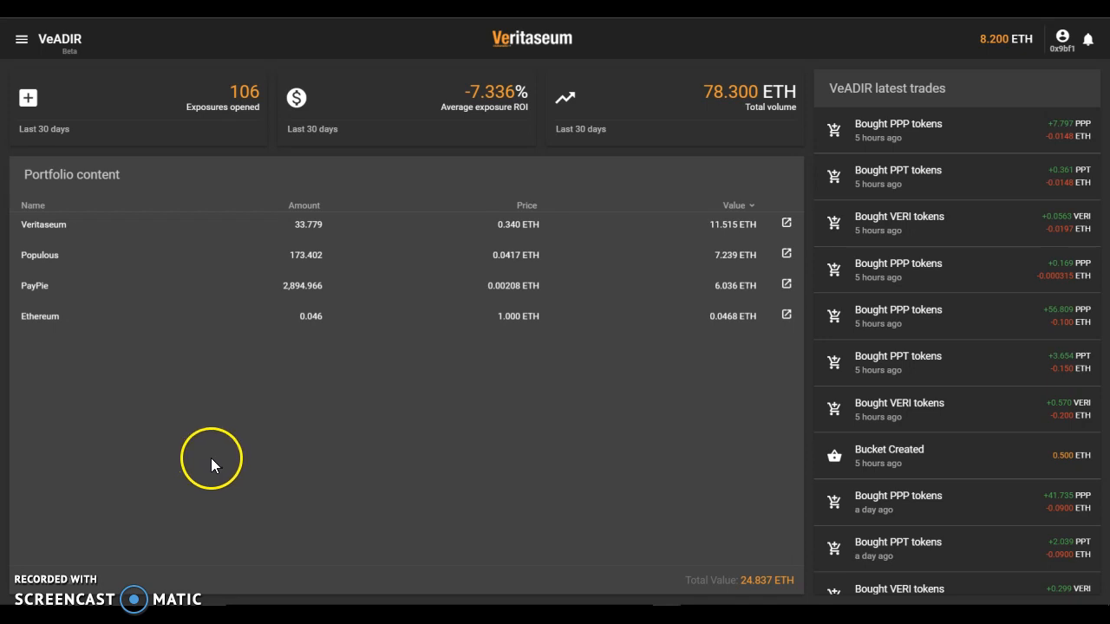
mouse_move(160, 434)
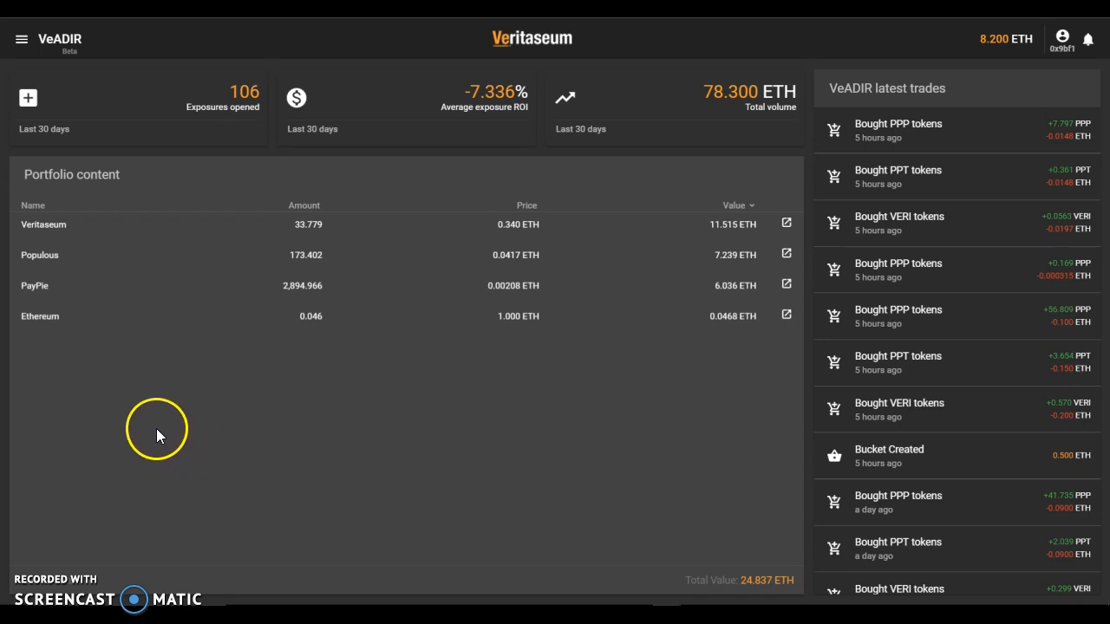